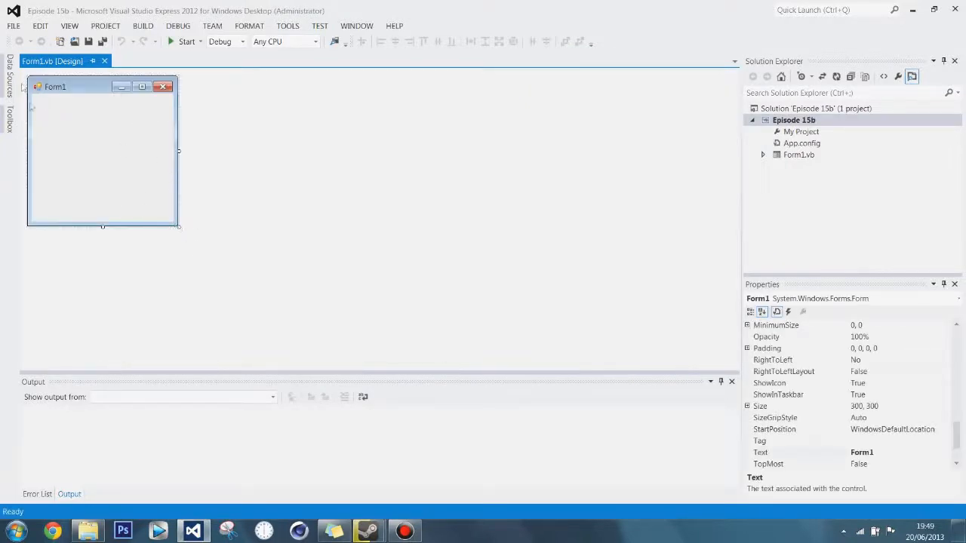
Enlarge Form1, test-run and close it, then resize it to 758 by 452
left_click_drag(179, 226, 502, 351)
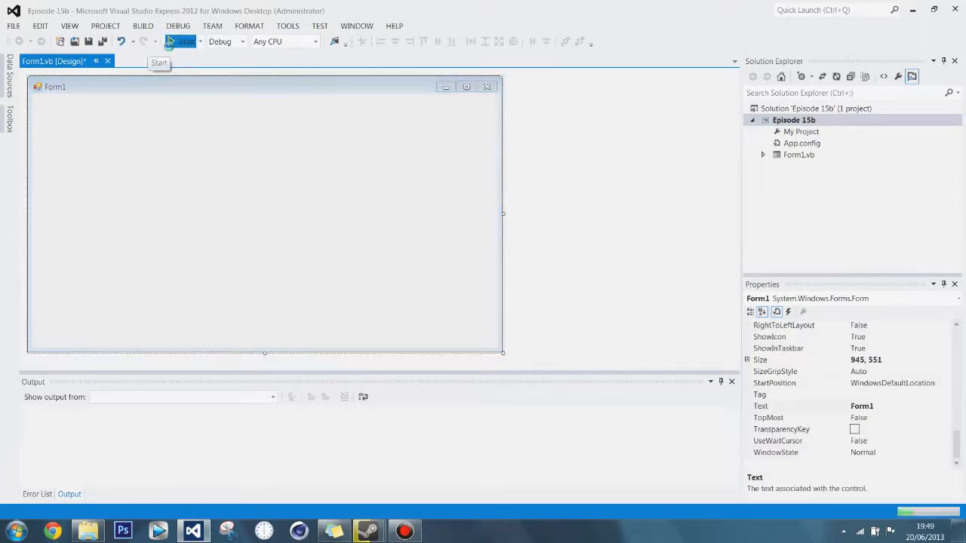
left_click(183, 42)
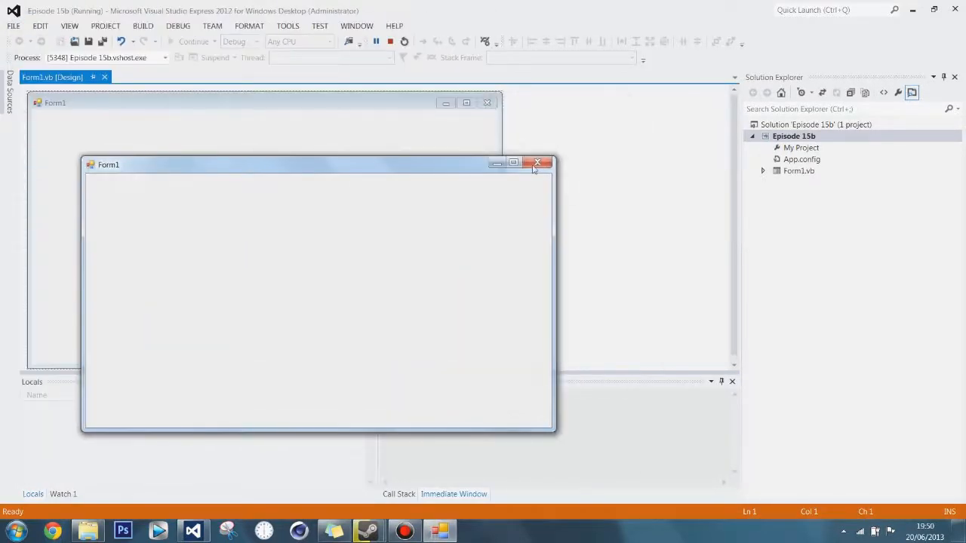
left_click(537, 163)
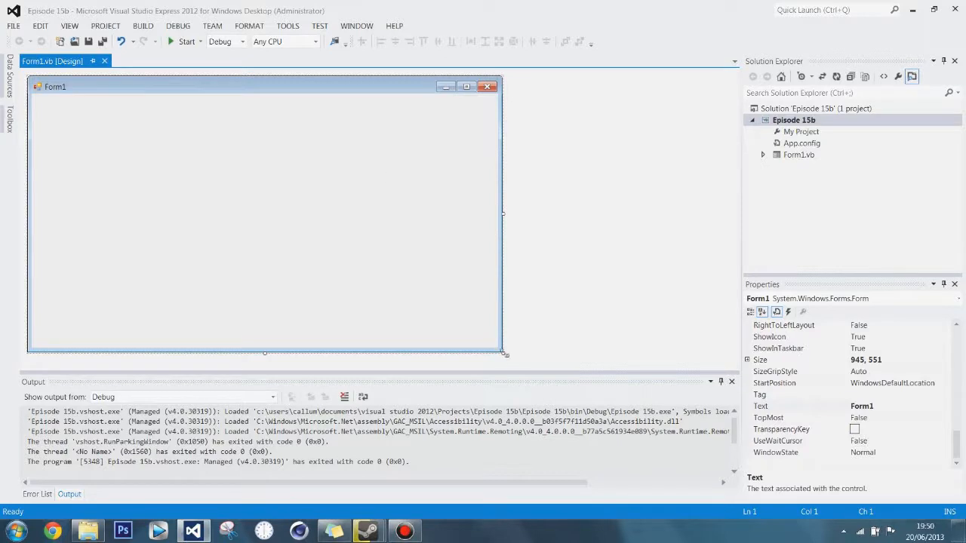
left_click_drag(504, 354, 421, 291)
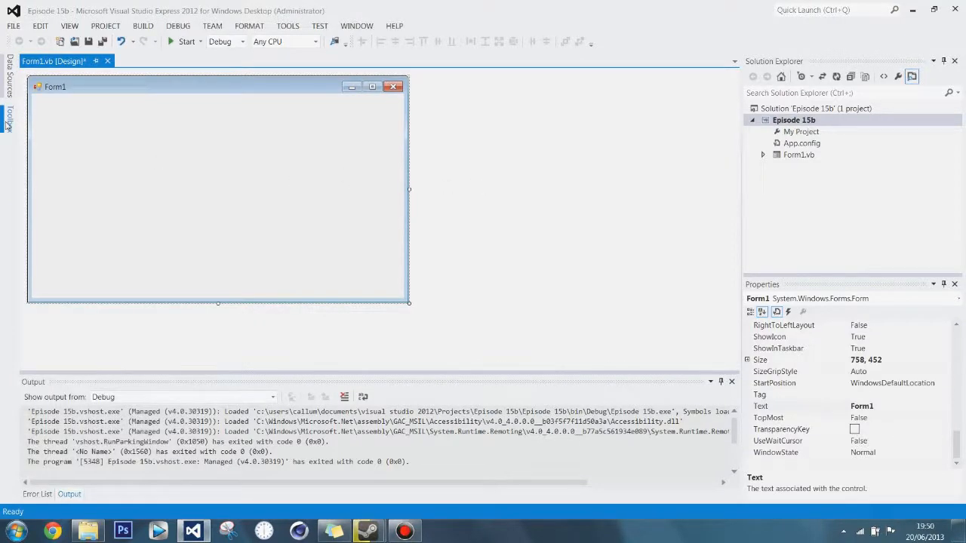
Show the Toolbox from the View menu, pin it open, and expand All Windows Forms
left_click(69, 25)
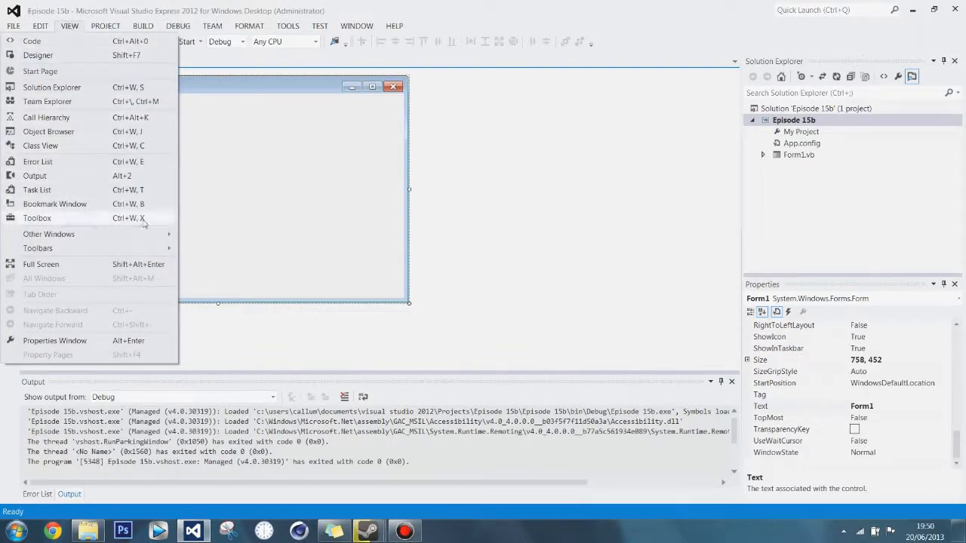
mouse_move(120, 226)
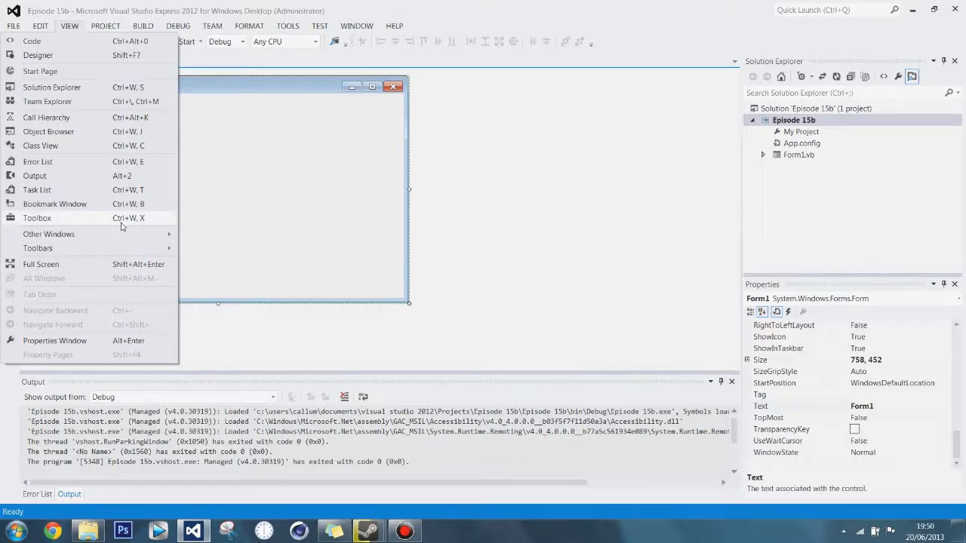
left_click(37, 218)
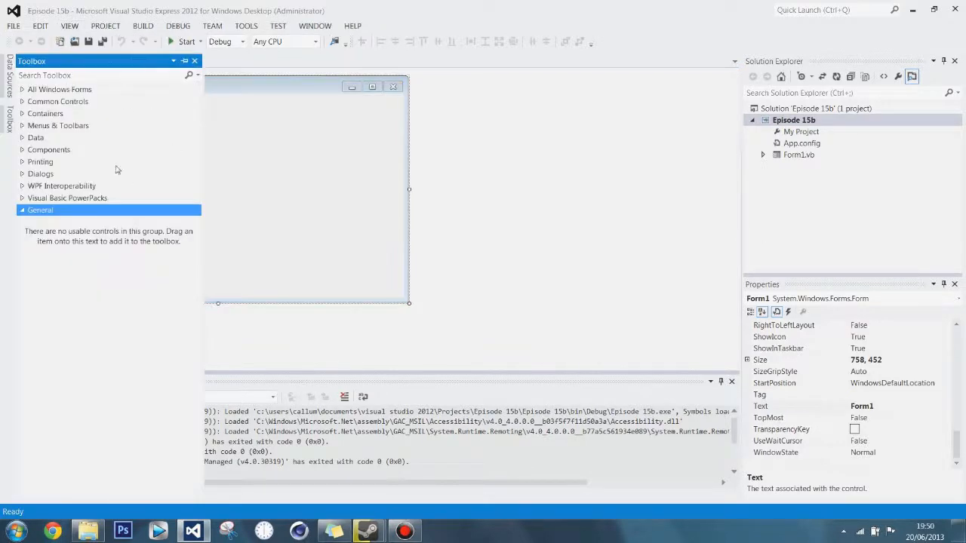
left_click(184, 61)
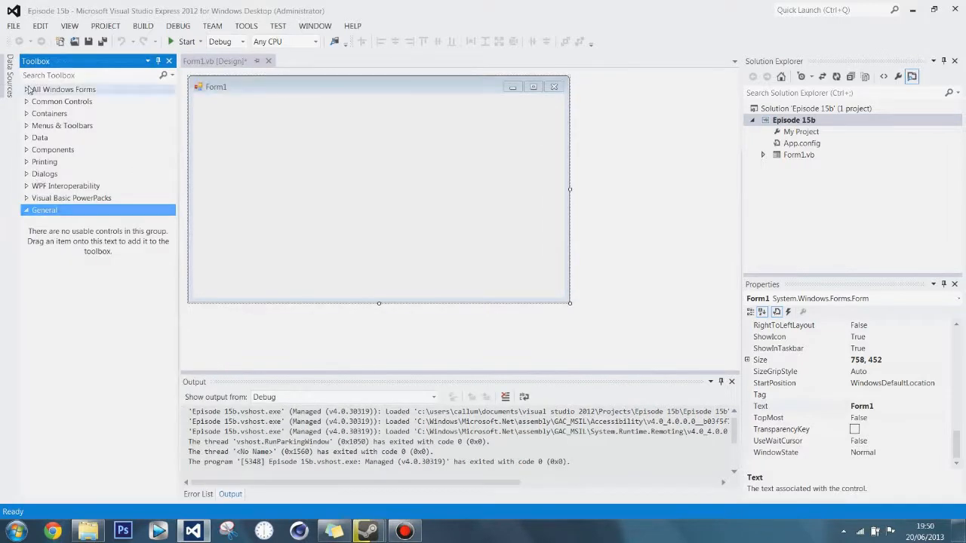
left_click(64, 89)
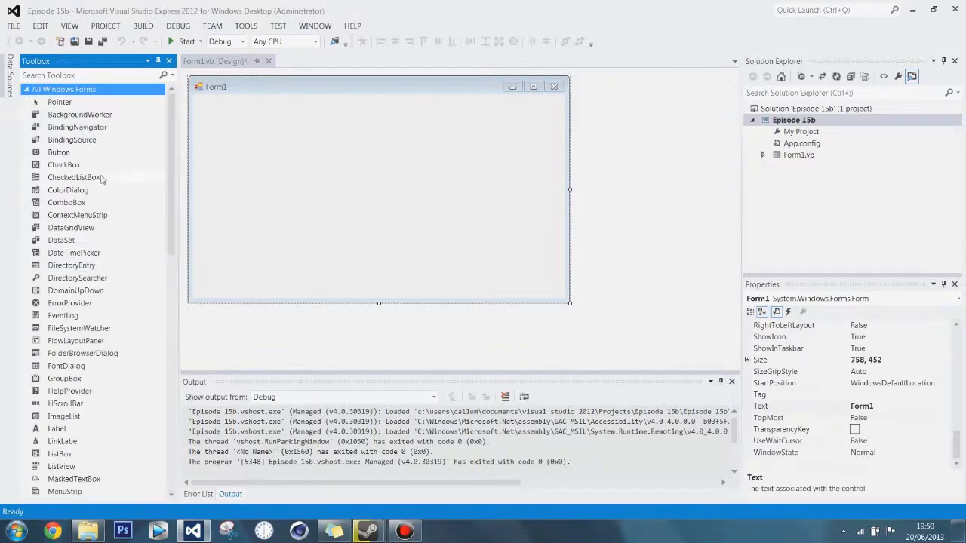
Drag a Button from the Toolbox onto Form1's top-left, creating Button1
scroll("down", 3)
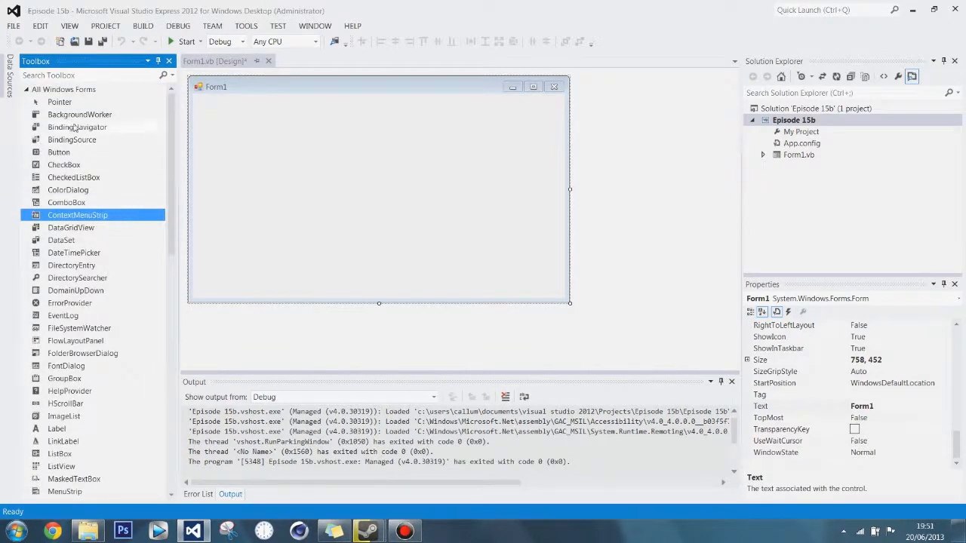
mouse_move(58, 151)
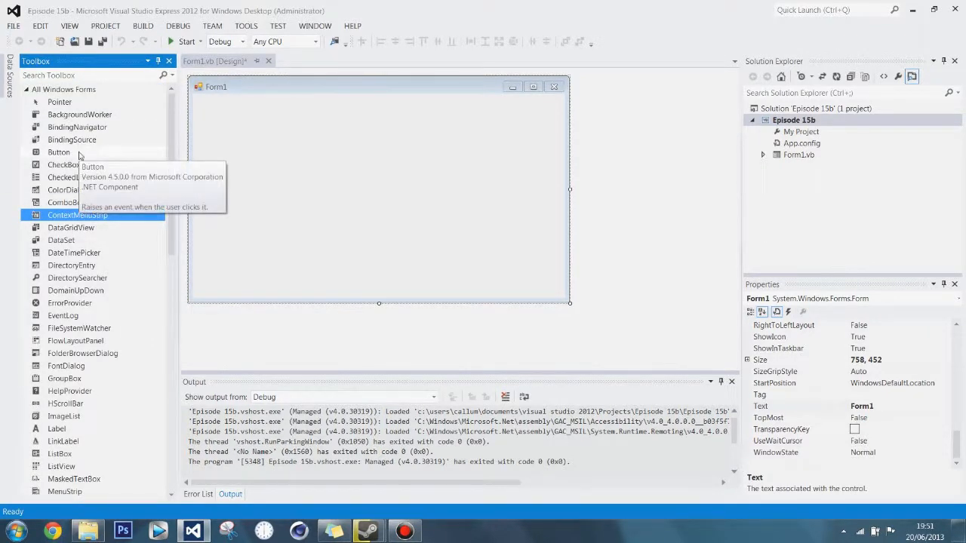
double_click(77, 215)
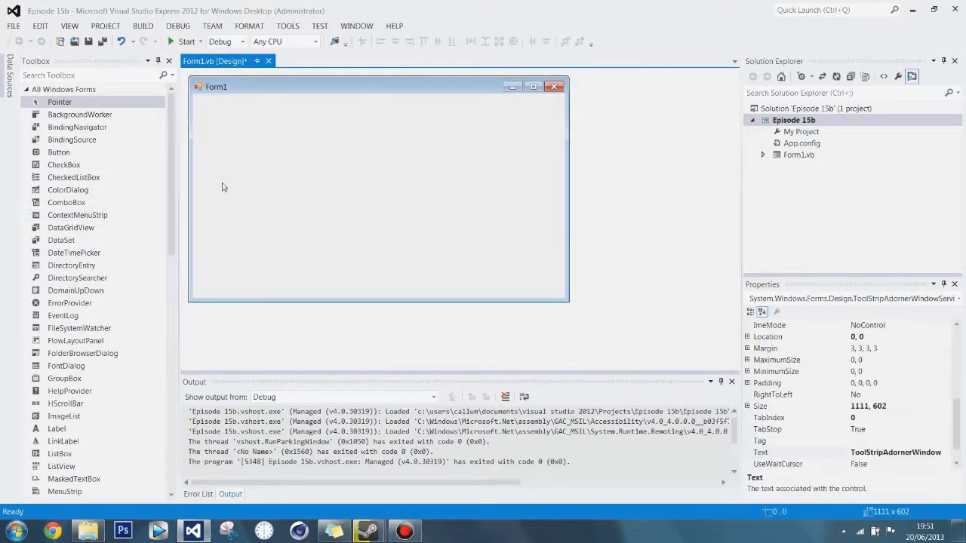
left_click(59, 152)
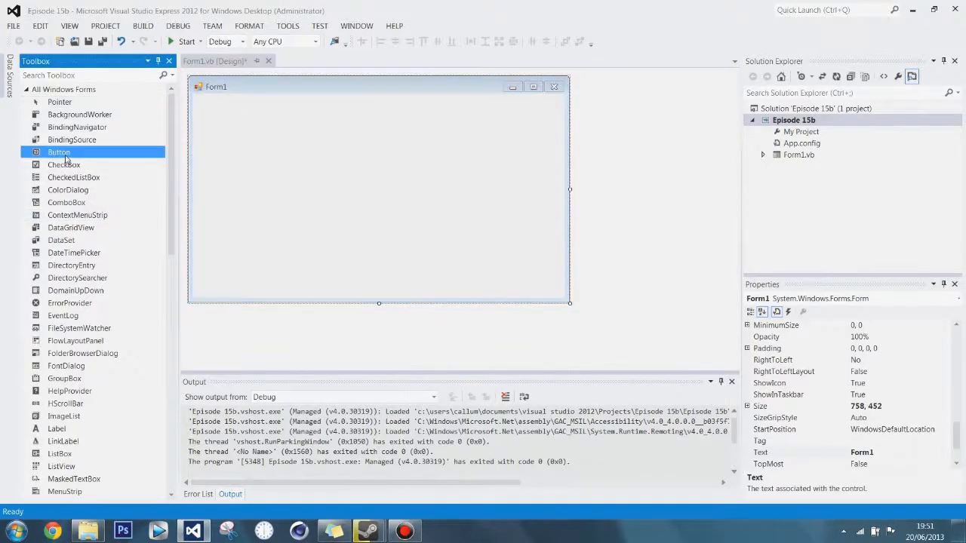
left_click_drag(58, 152, 249, 138)
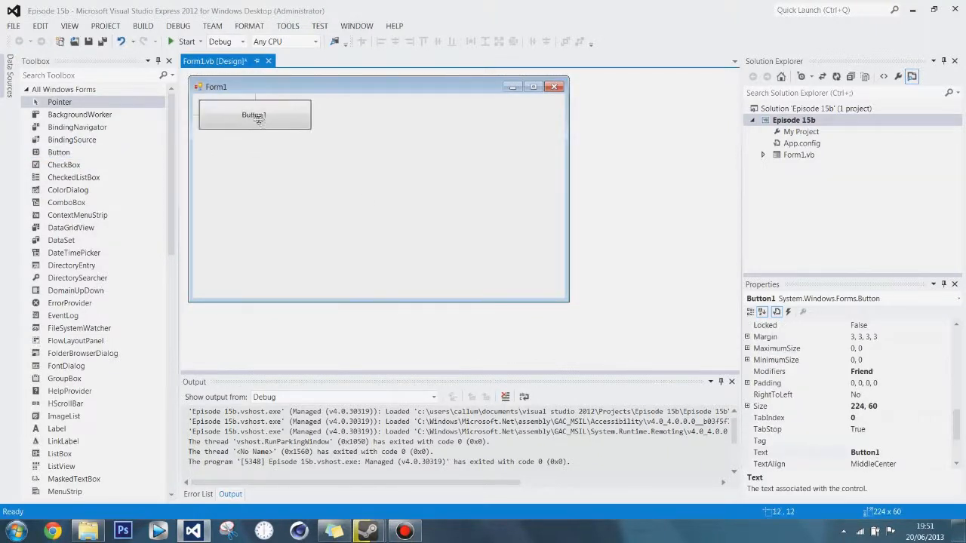
left_click(254, 115)
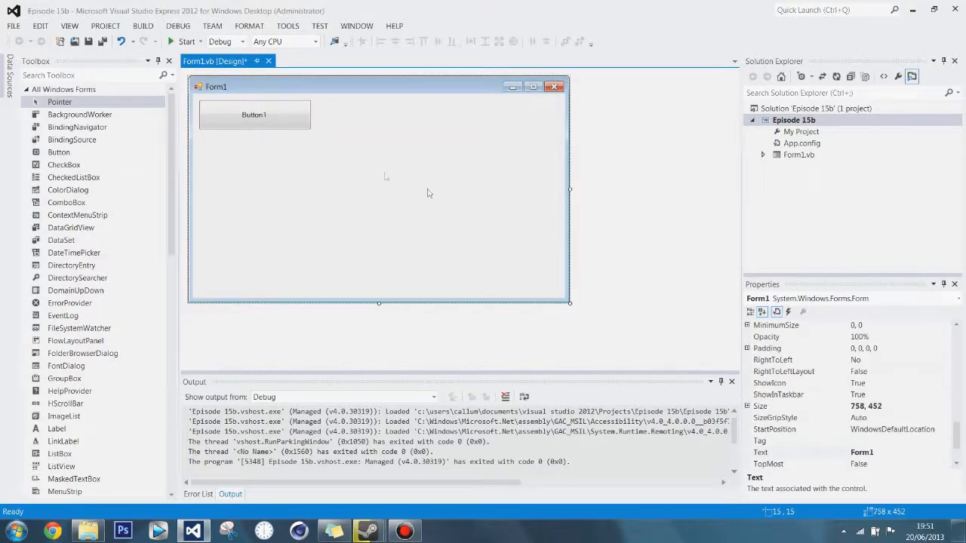
left_click(254, 115)
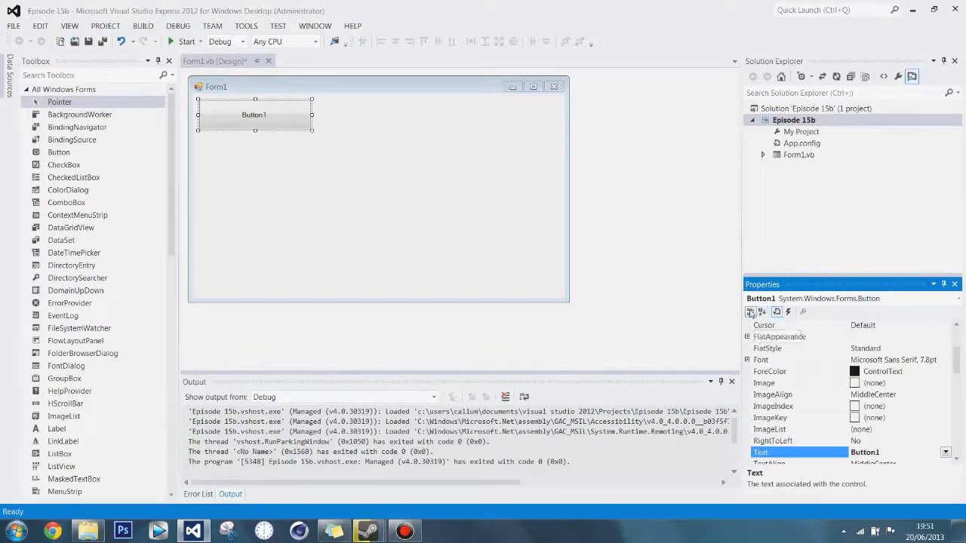
Sort the Properties grid alphabetically to reach the Text property
scroll("down", 3)
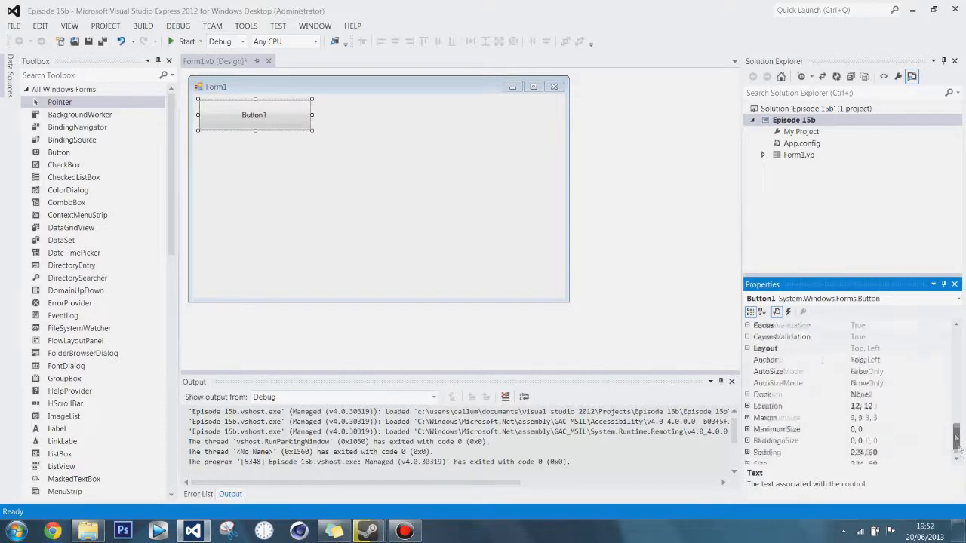
left_click(763, 312)
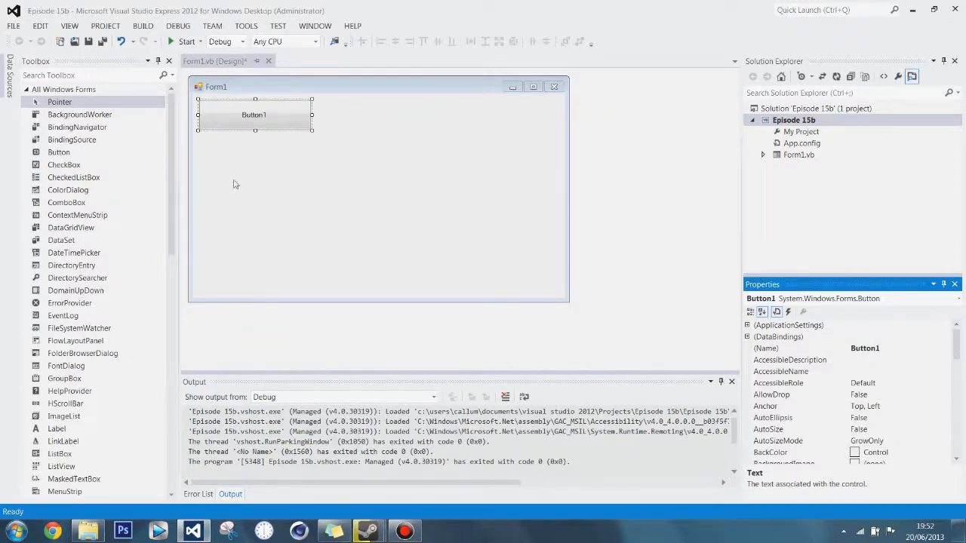
mouse_move(380, 113)
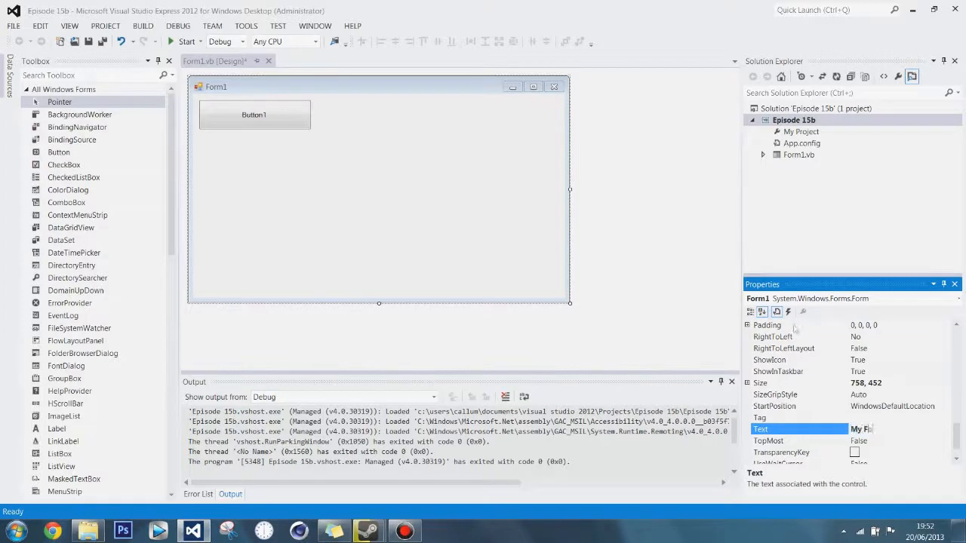
Set the form's Text to 'My Form' and its (Name) to MyForm, then select Button1
type("My Form")
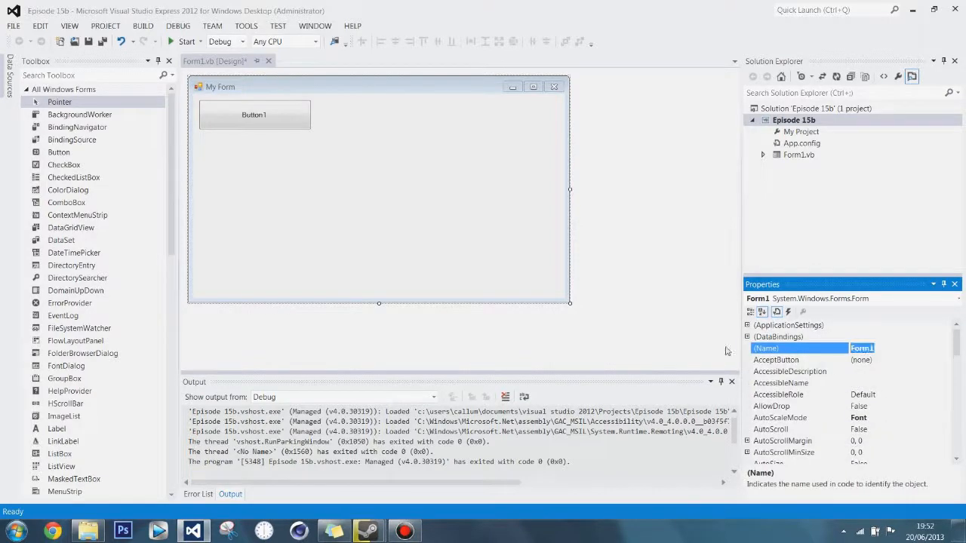
mouse_move(729, 351)
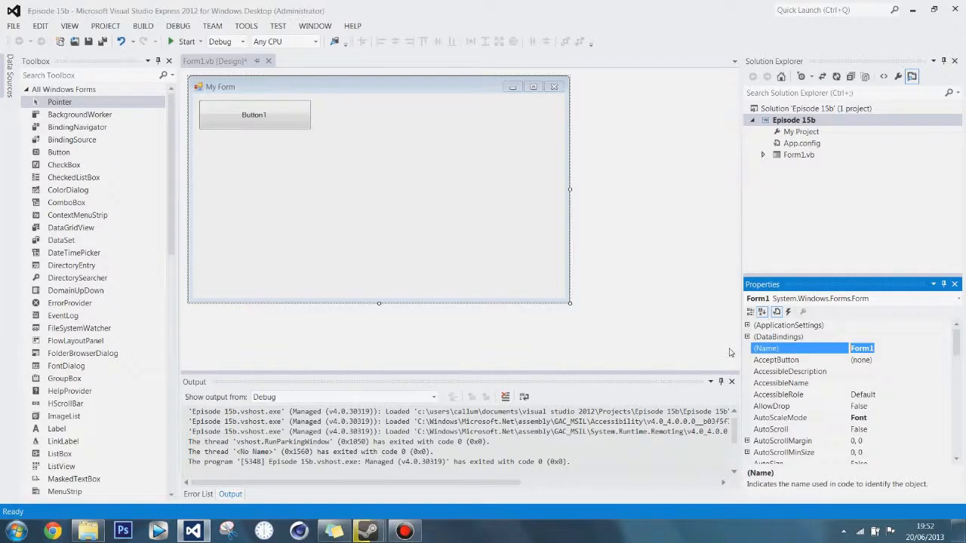
mouse_move(705, 330)
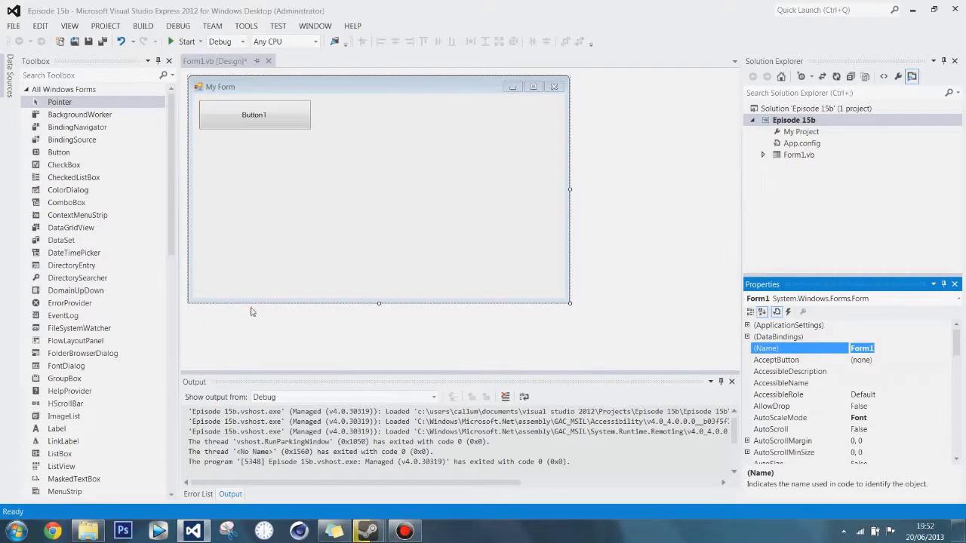
mouse_move(564, 247)
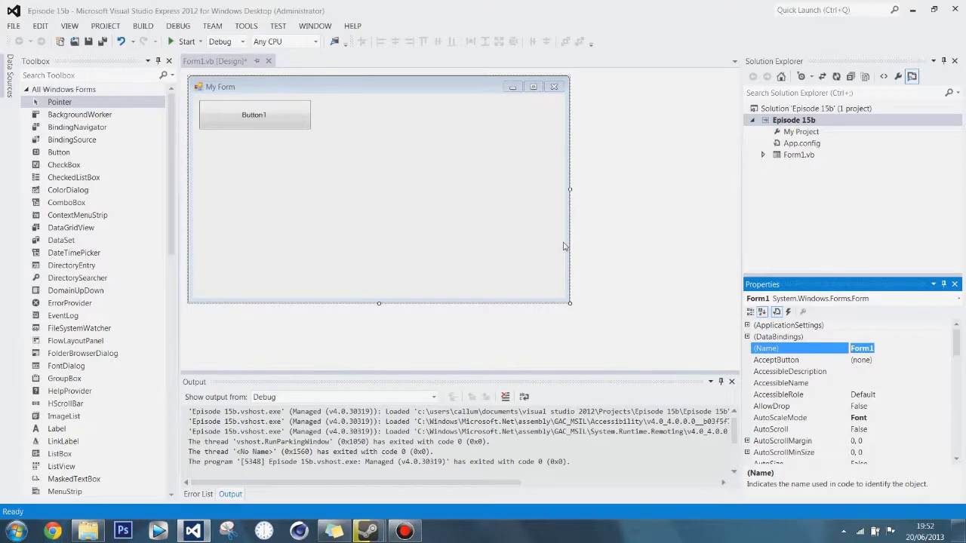
type("MyForm")
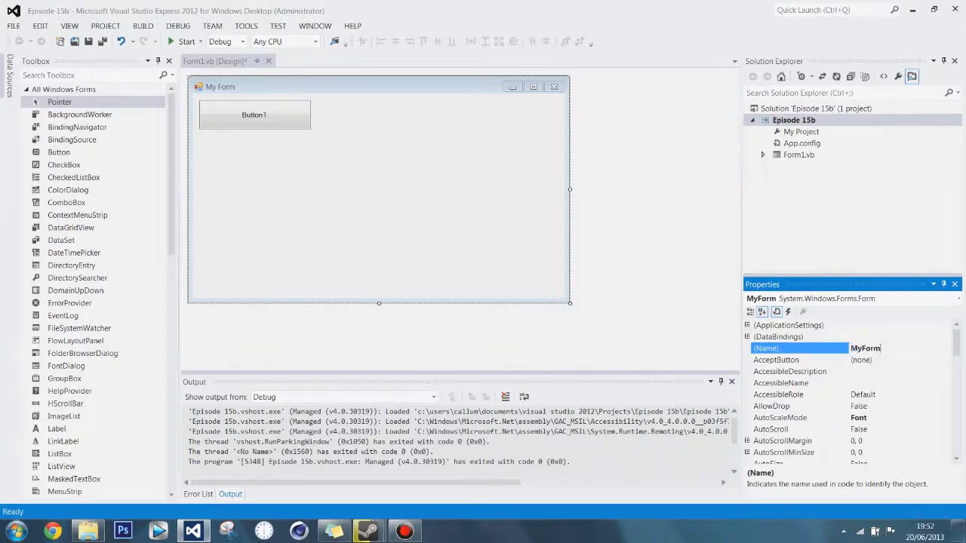
left_click(255, 114)
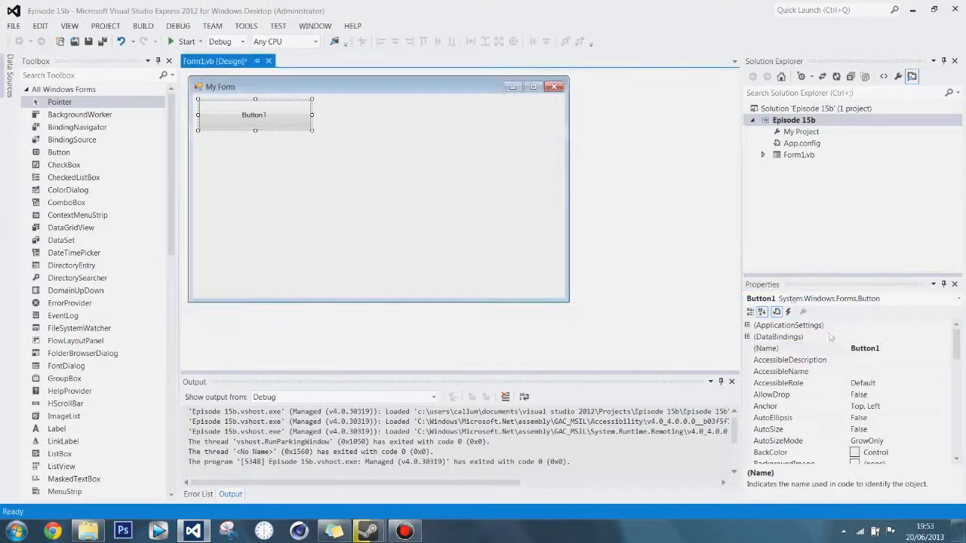
Caption the button 'Display' and rename it btnDisplay
scroll("down", 3)
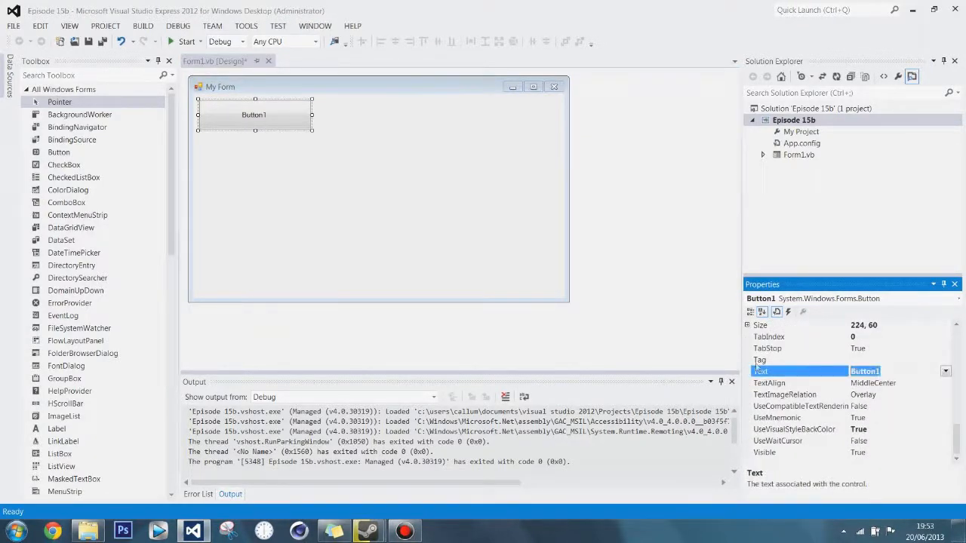
type("Display")
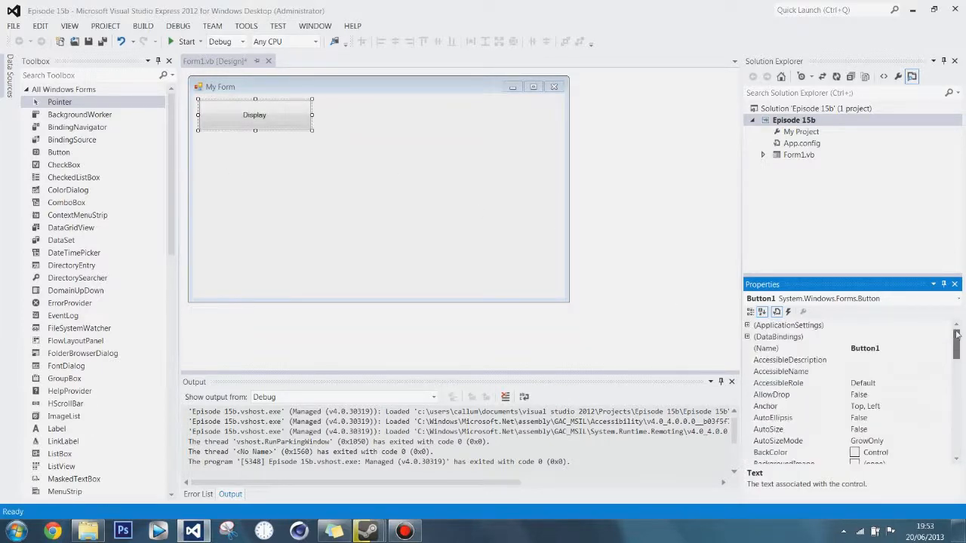
left_click(767, 348)
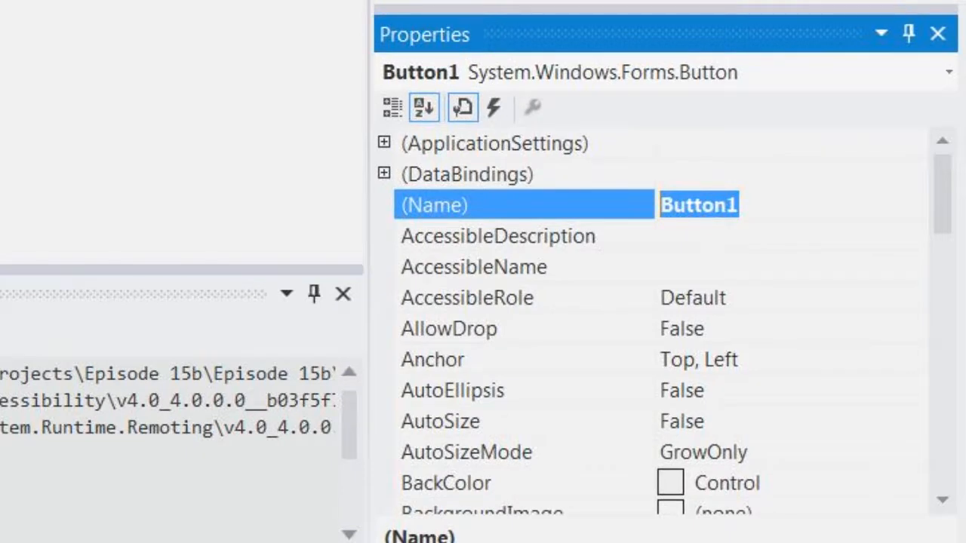
type("btn")
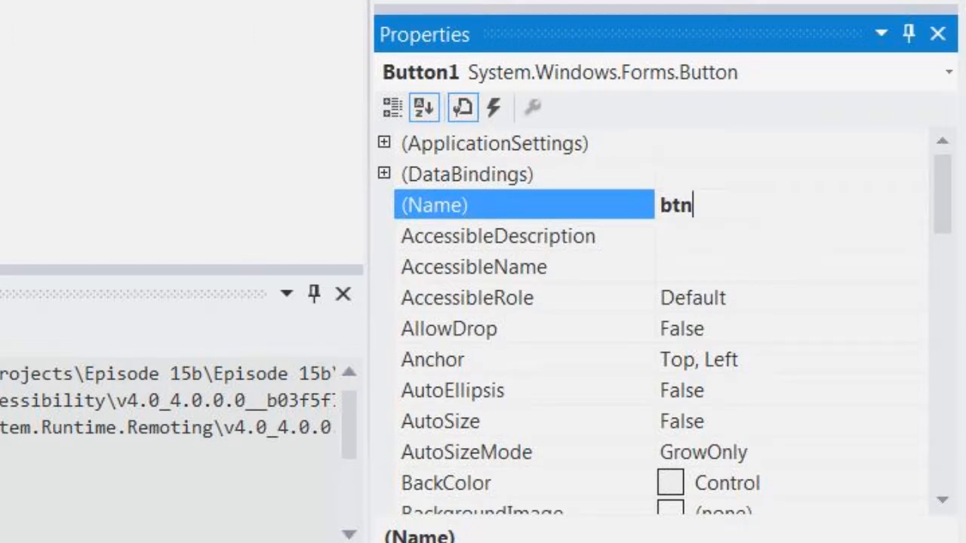
type("Display")
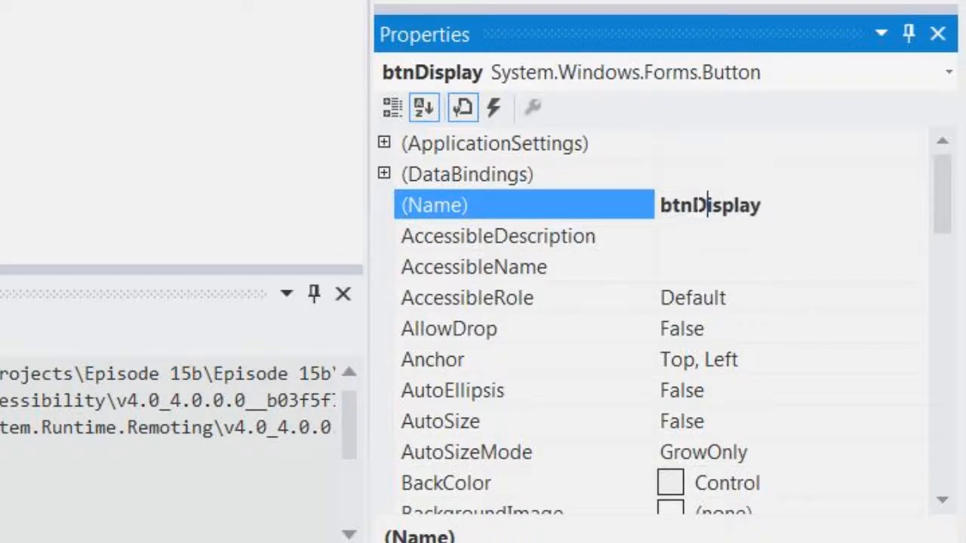
double_click(698, 205)
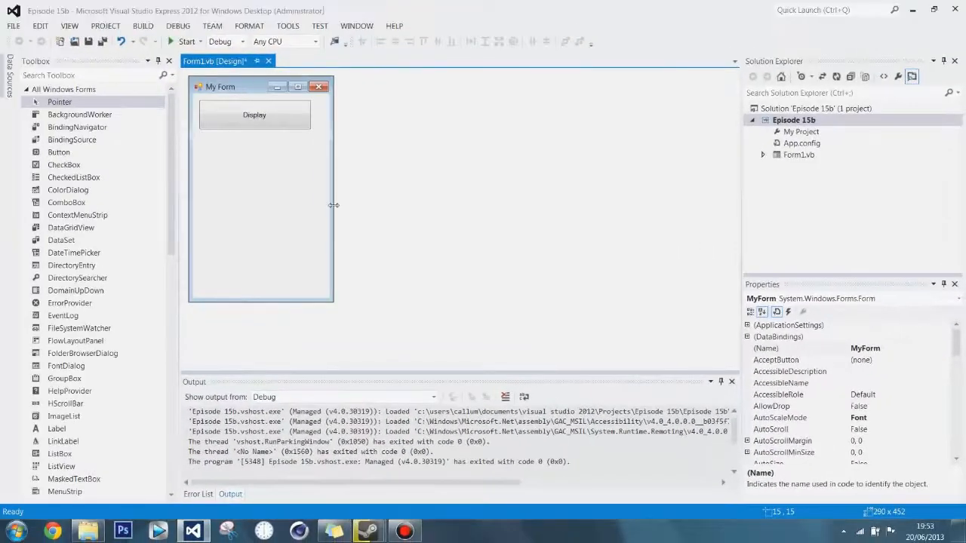
Shorten the form, add Label1, and move the Display button and label right
left_click_drag(334, 205, 322, 205)
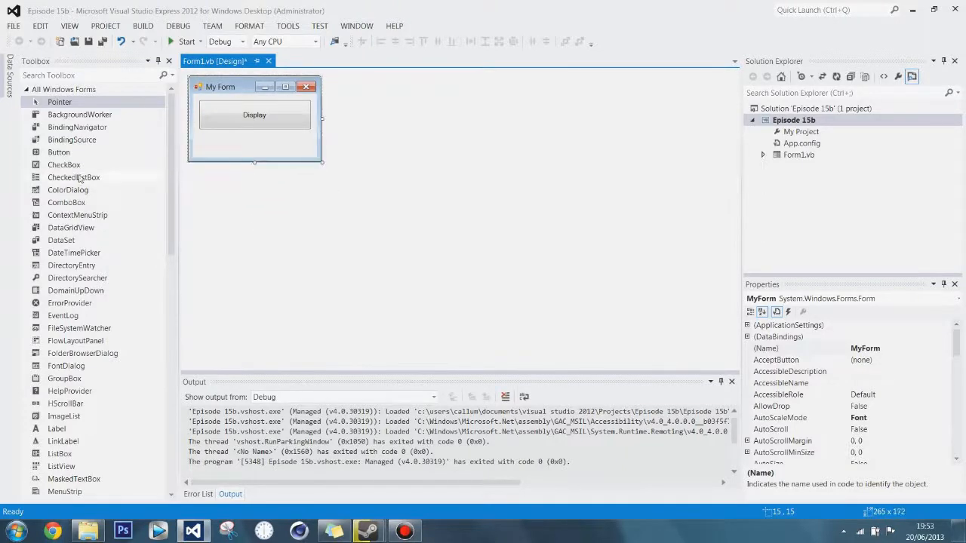
scroll("down", 3)
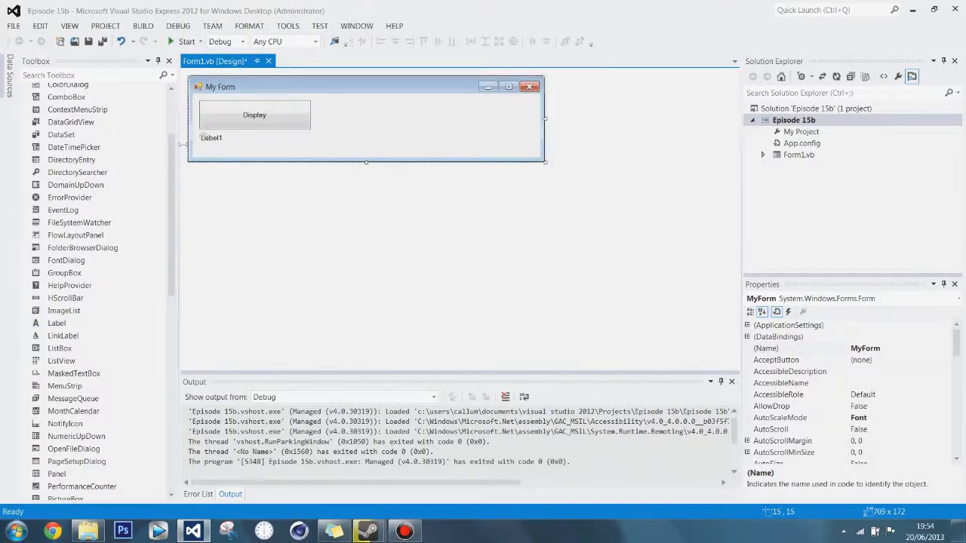
left_click(211, 137)
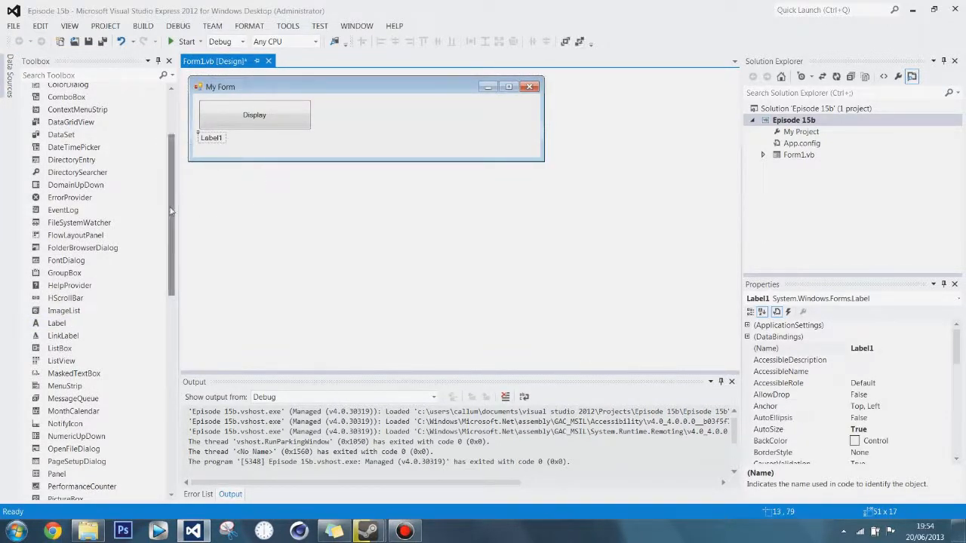
scroll("down", 3)
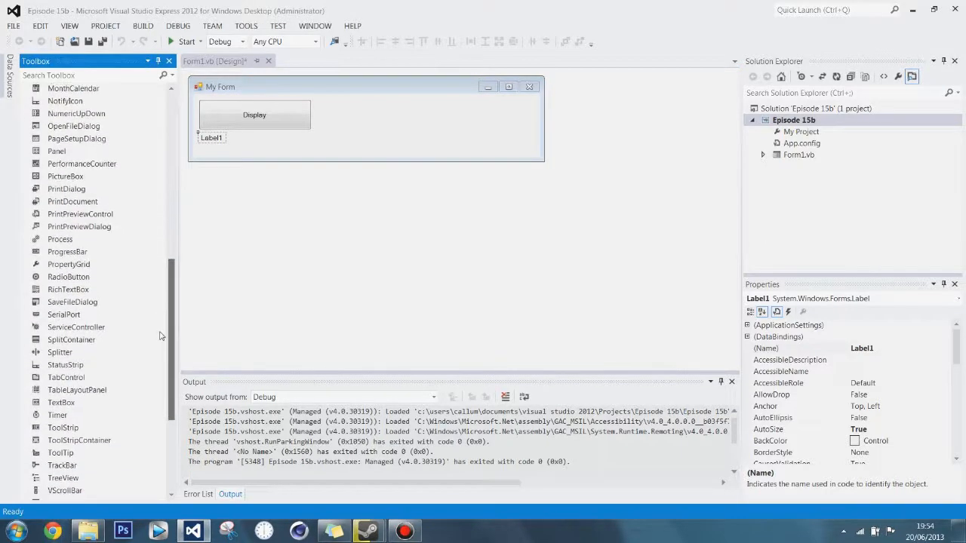
left_click(255, 115)
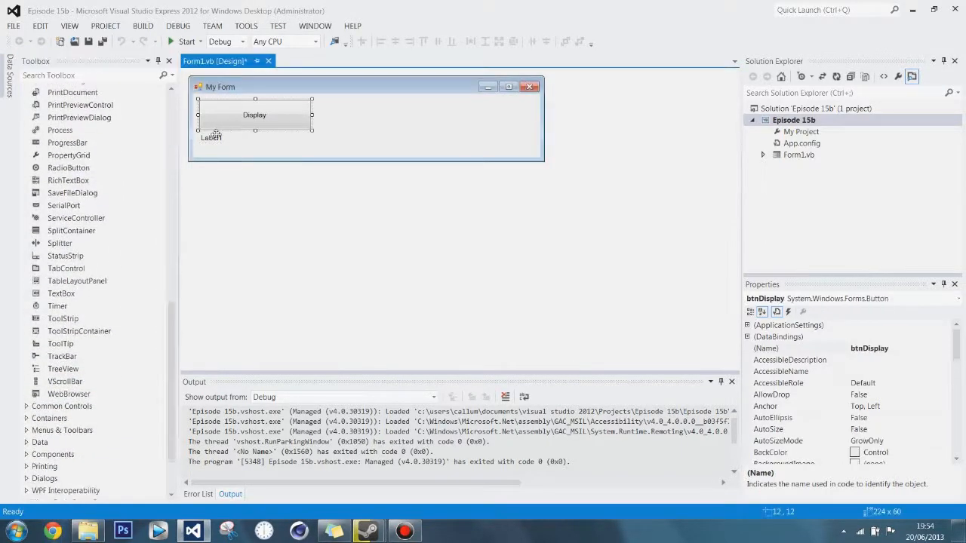
left_click_drag(254, 115, 485, 115)
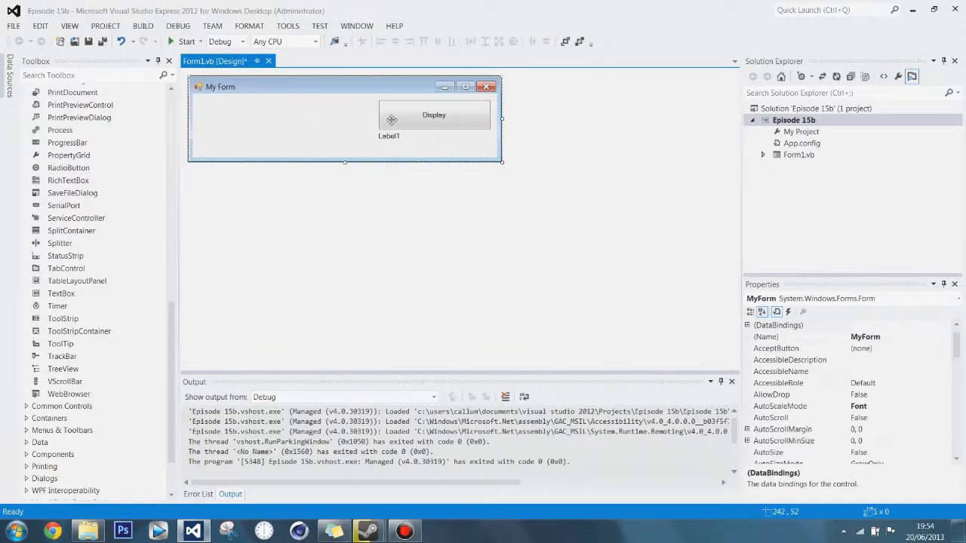
Copy the Display button to the left, name it btnReadData, and widen the text box
left_click(434, 115)
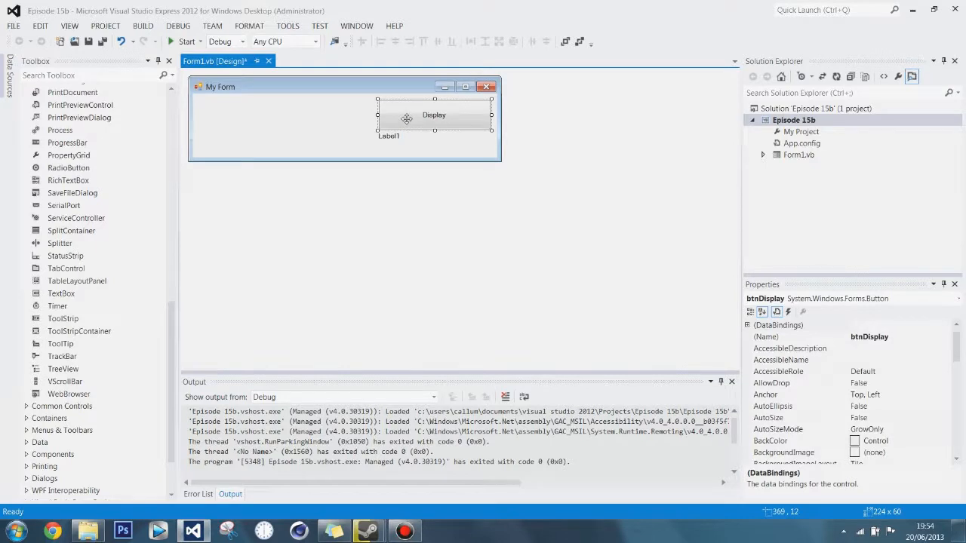
left_click_drag(434, 115, 268, 115)
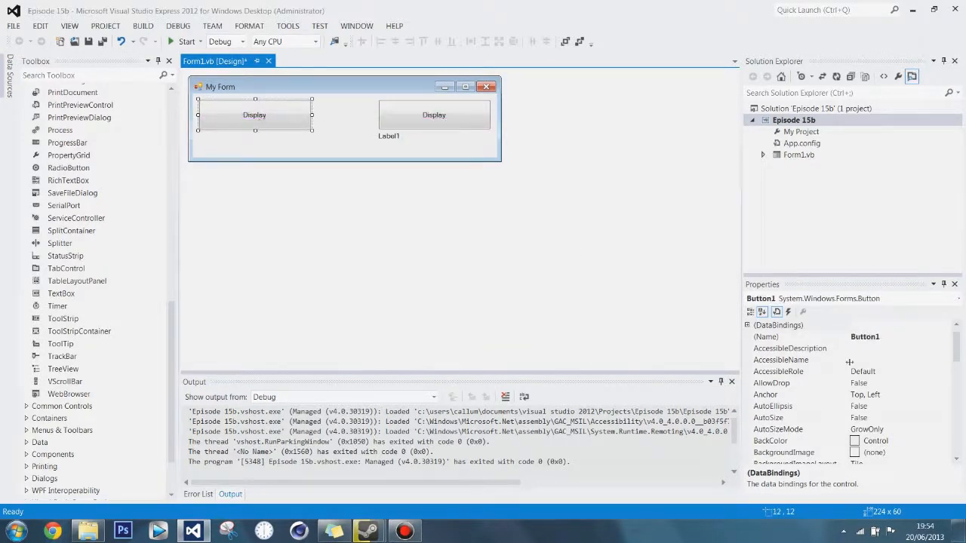
type("b")
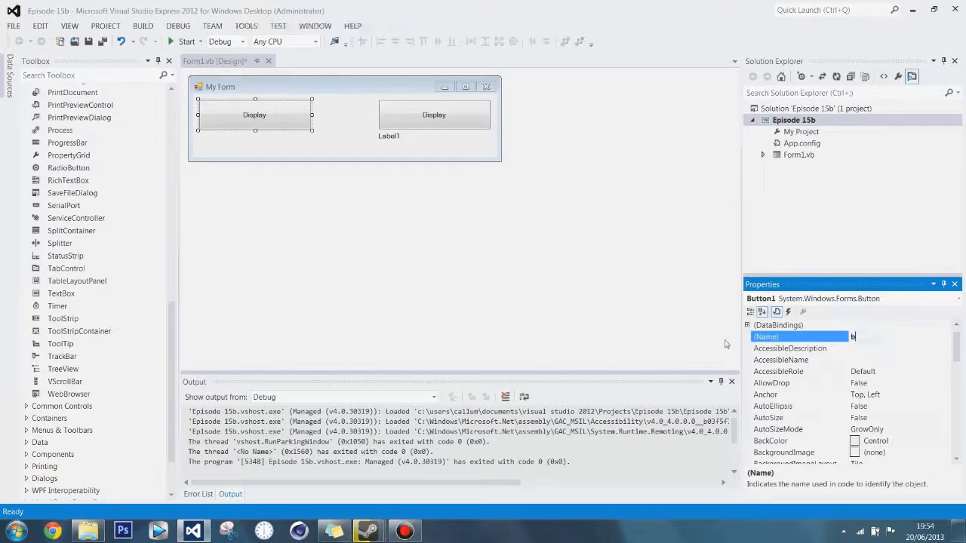
type("tnRead")
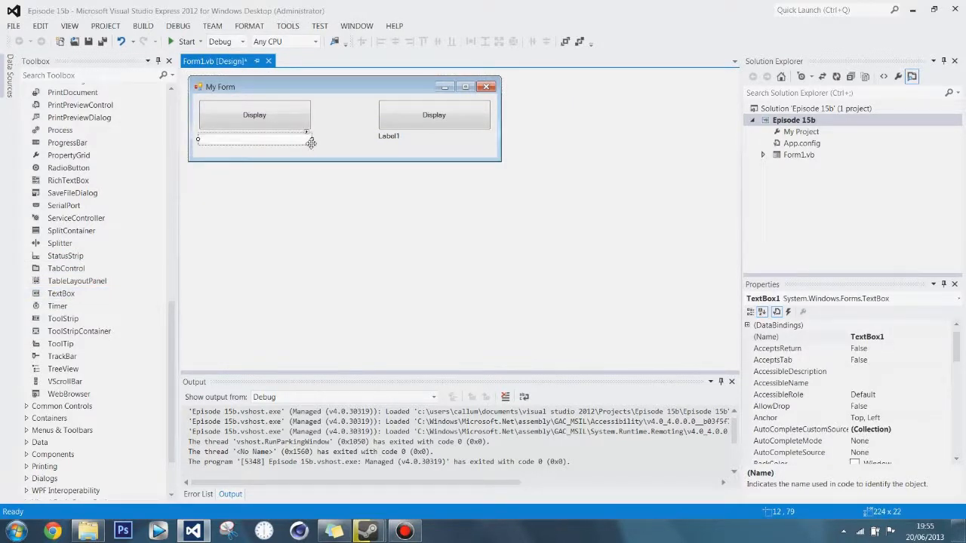
left_click_drag(309, 139, 298, 140)
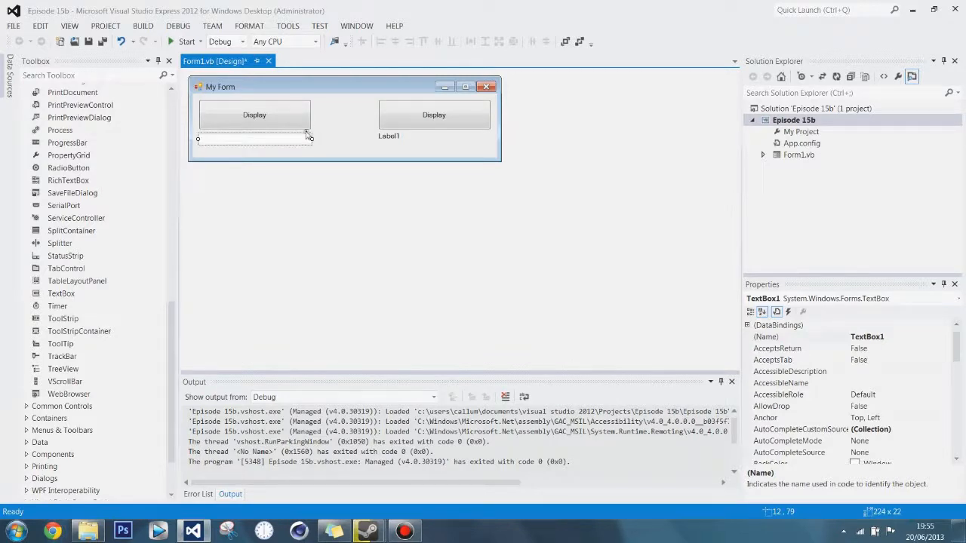
Set the left button's caption to ReadData
left_click(344, 150)
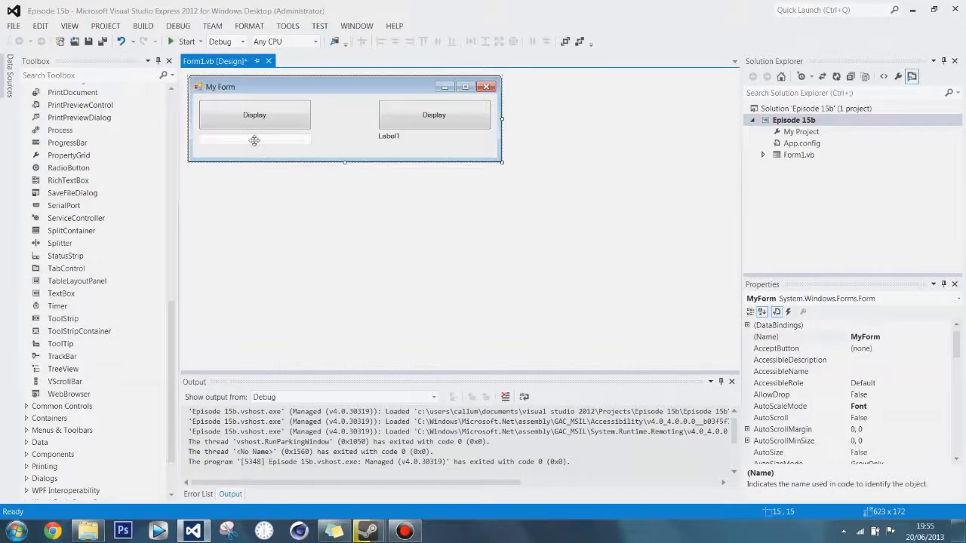
left_click(254, 145)
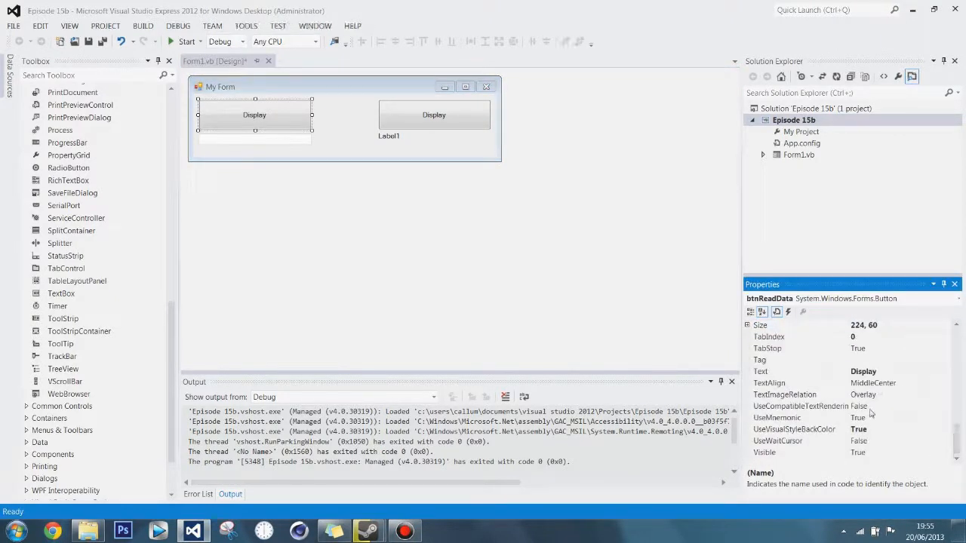
type("R")
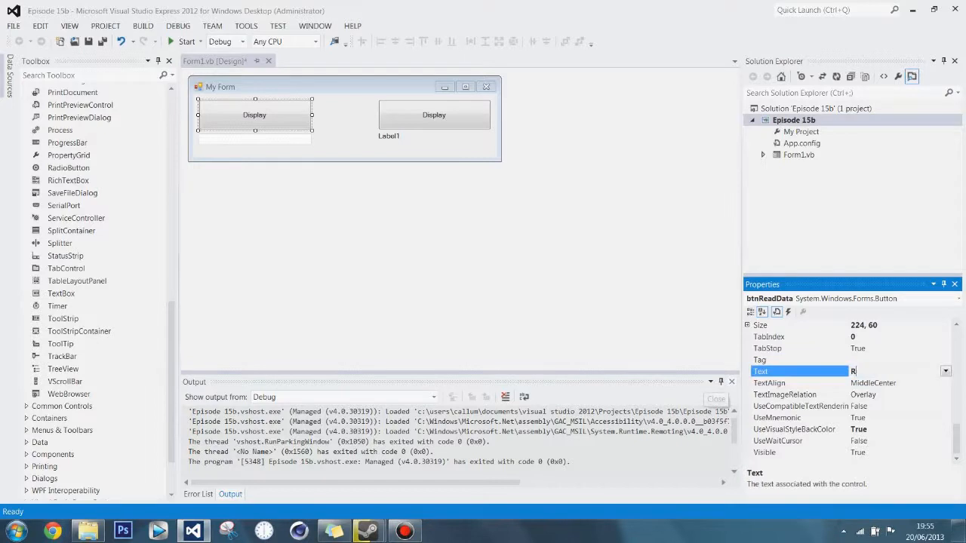
type("eadData")
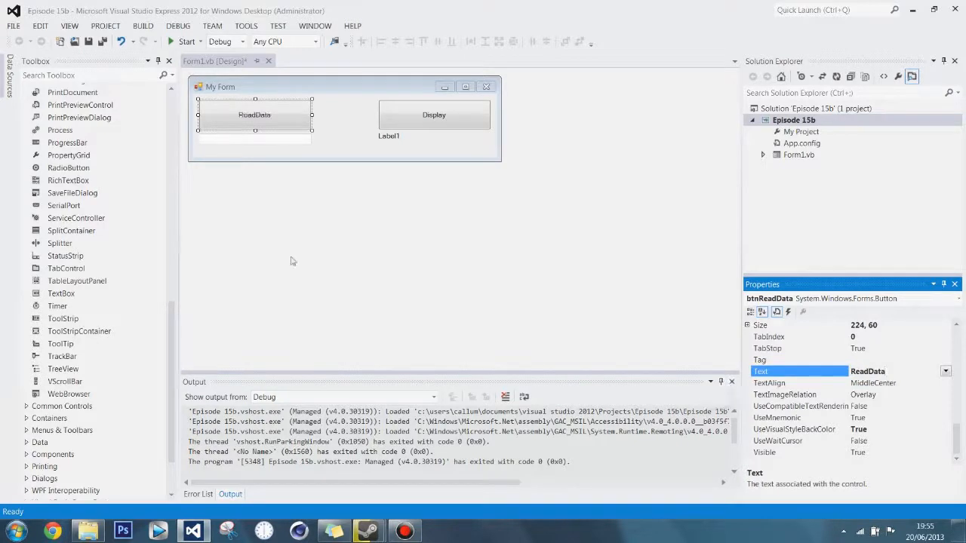
Select Label1, then rename the text box to txtInfo
left_click(344, 147)
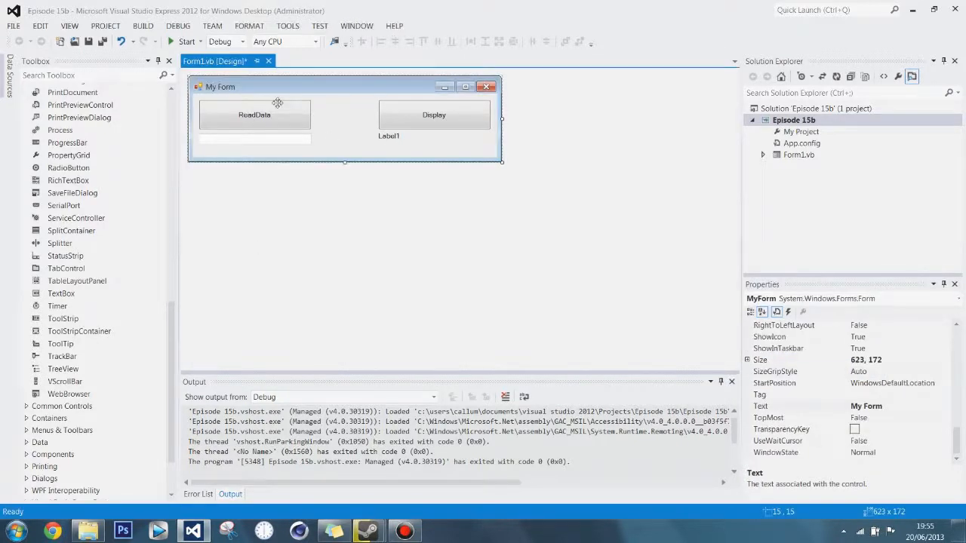
left_click(255, 139)
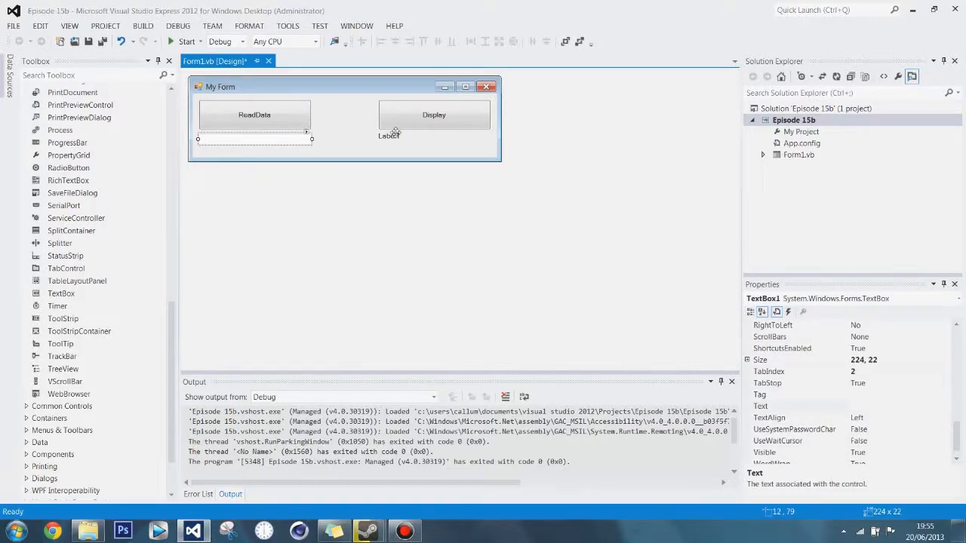
left_click(389, 136)
type("lblIn")
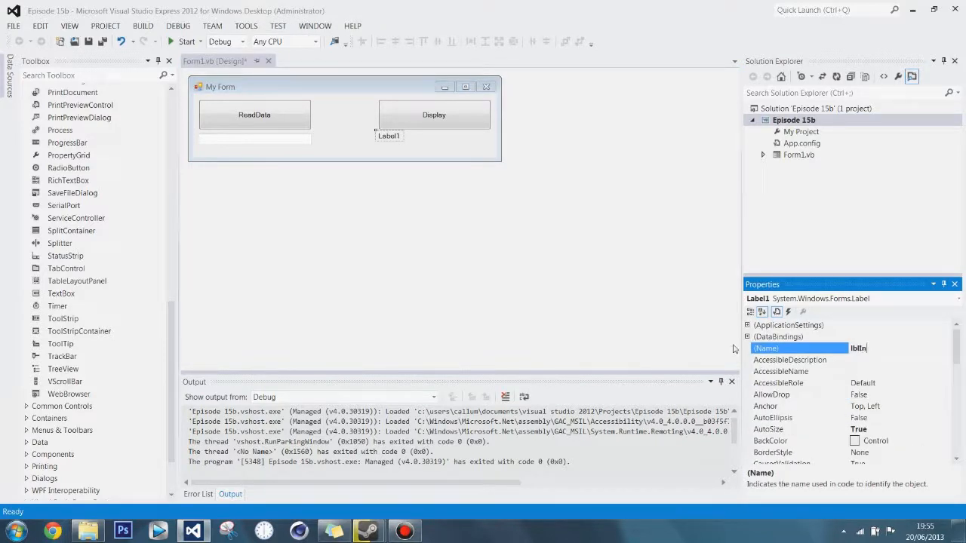
left_click(254, 139)
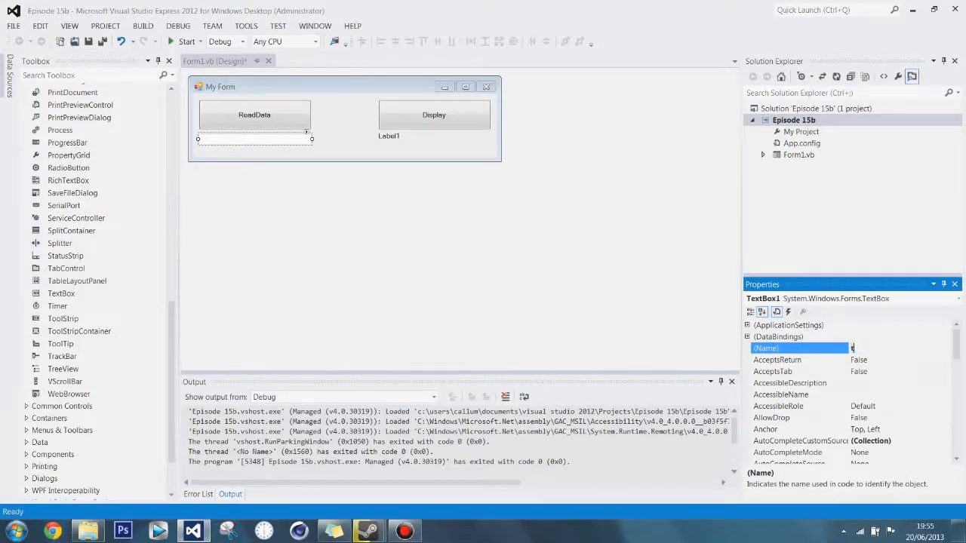
type("txtInfo")
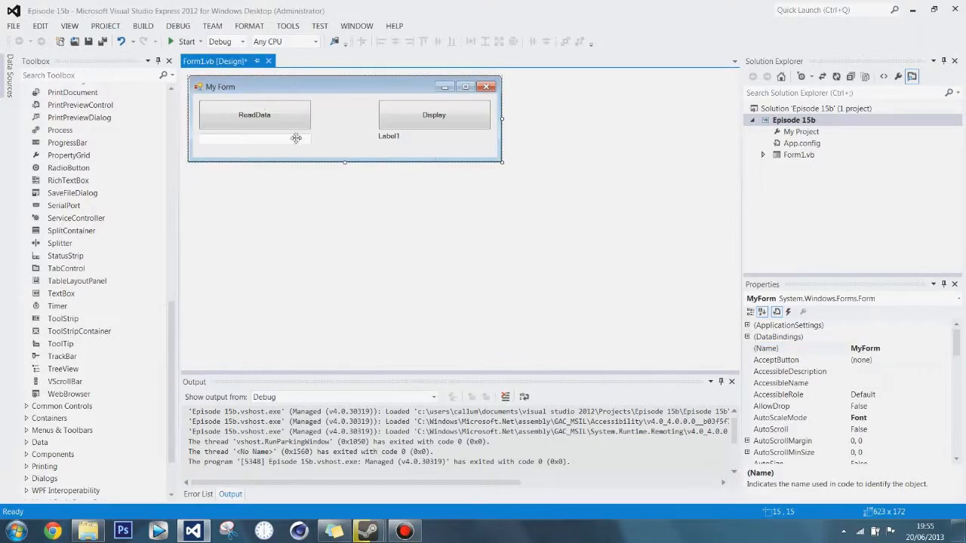
mouse_move(251, 150)
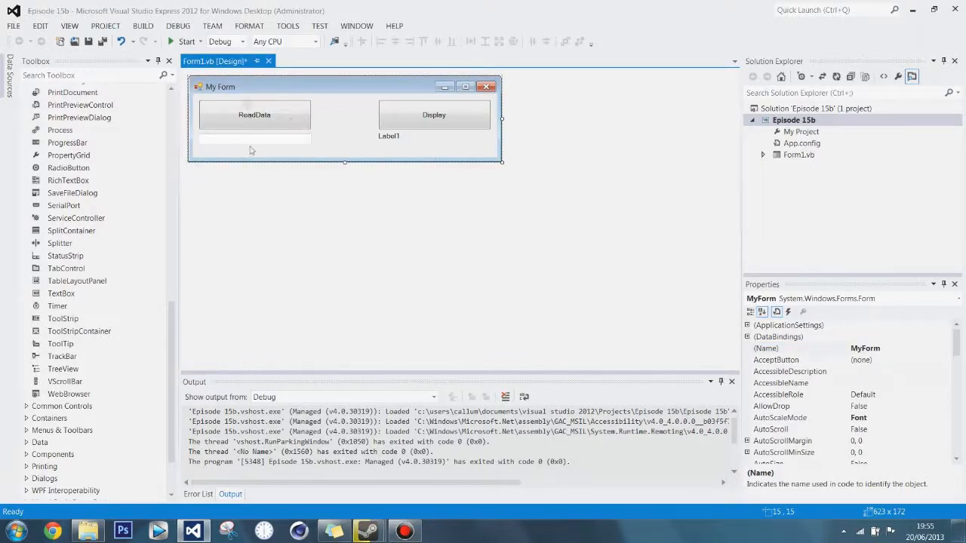
left_click(254, 115)
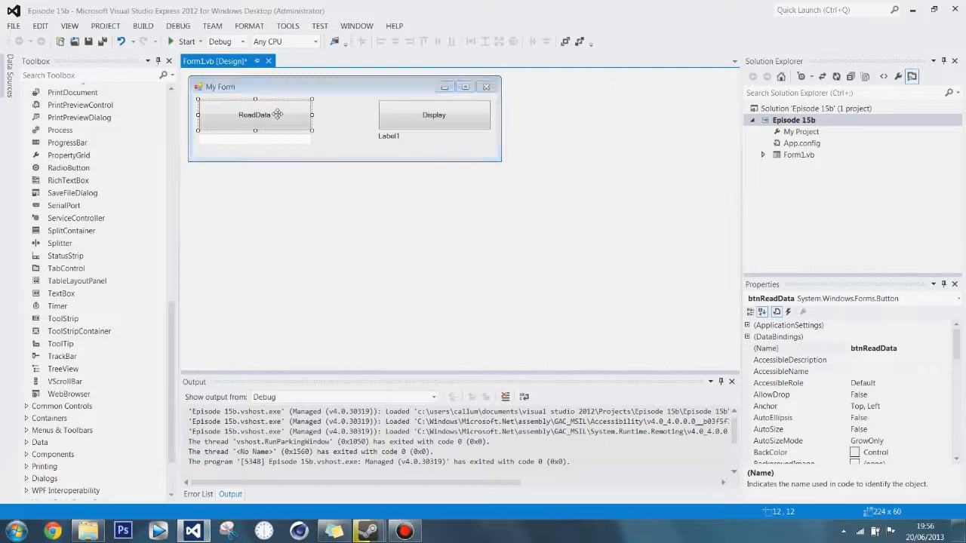
Generate the empty btnReadData_Click handler in Form1.vb from the ReadData button
double_click(254, 115)
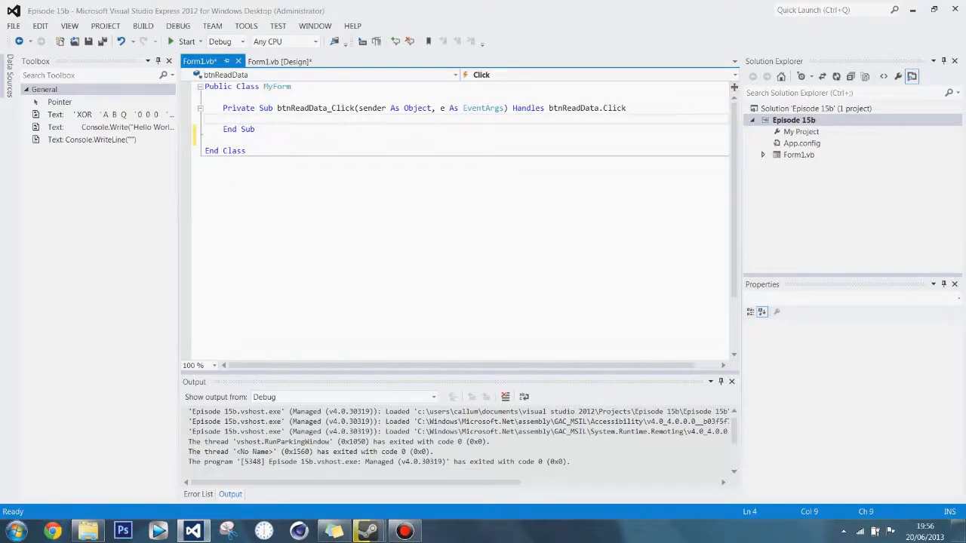
double_click(316, 108)
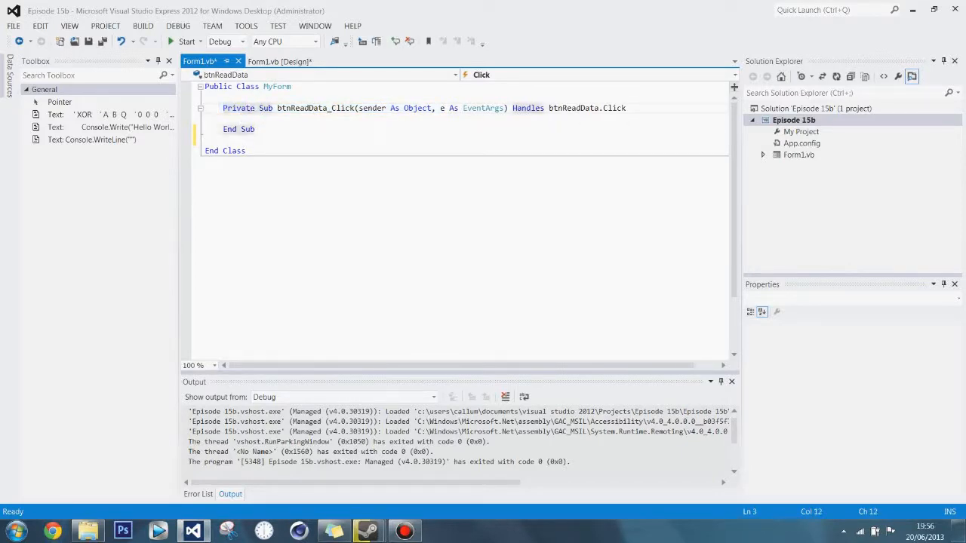
double_click(238, 108)
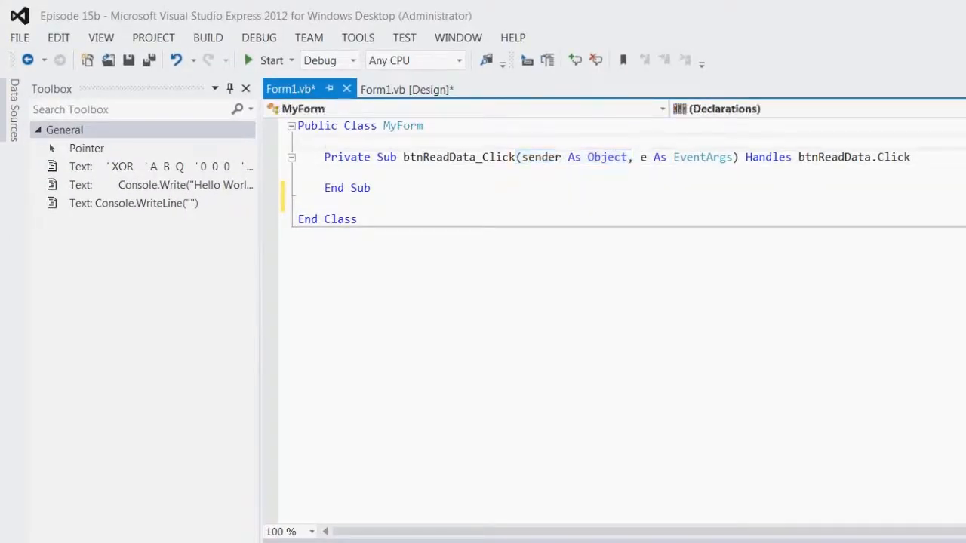
double_click(541, 157)
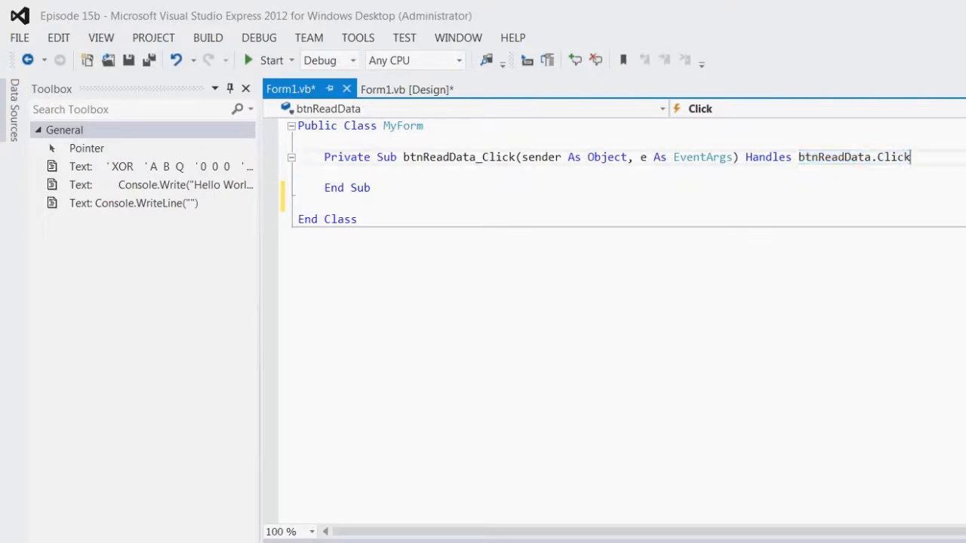
double_click(853, 157)
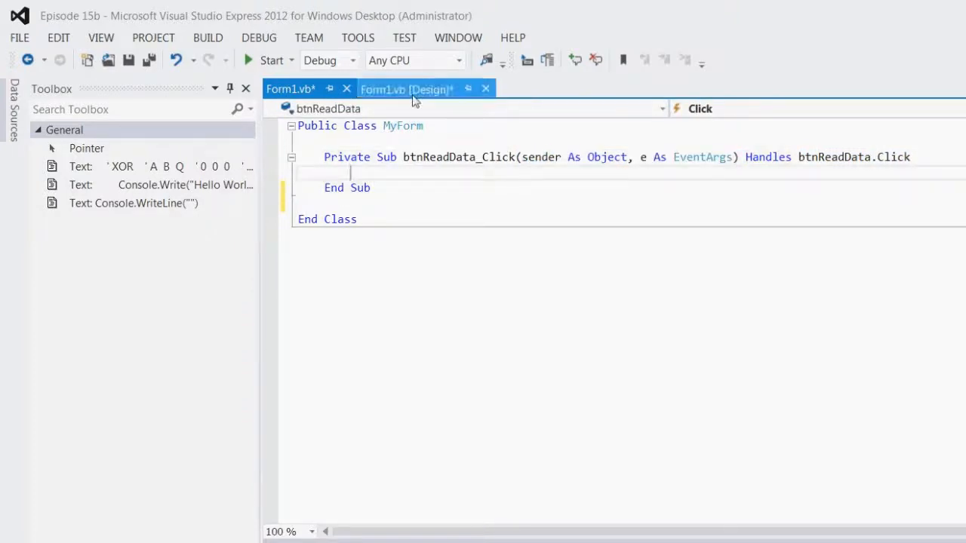
Declare a class-level variable with 'Dim info As String'
left_click(290, 88)
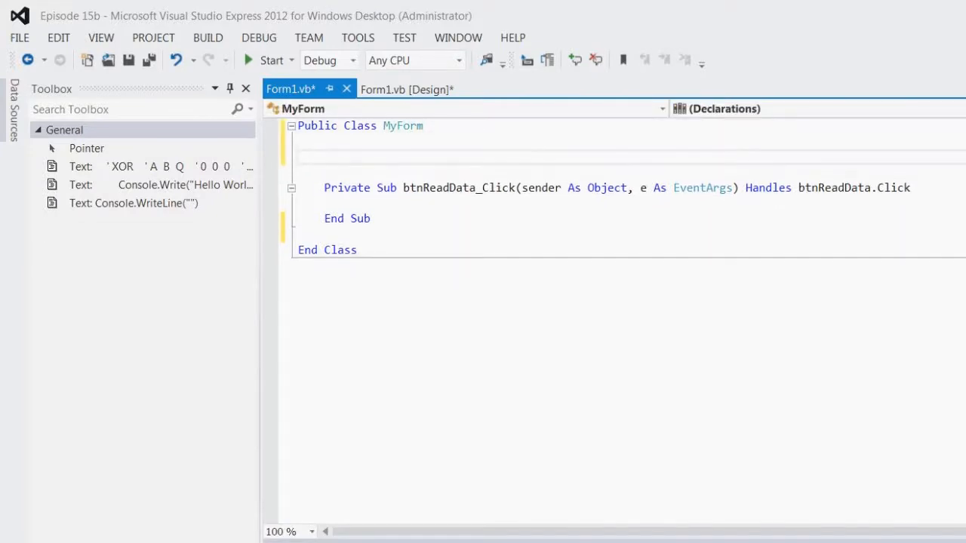
type("Dim in")
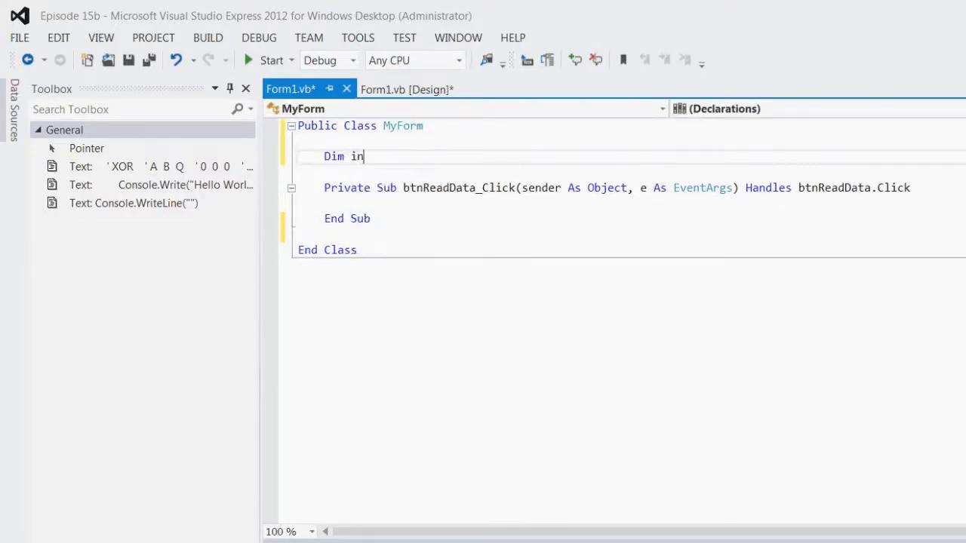
type("fo As")
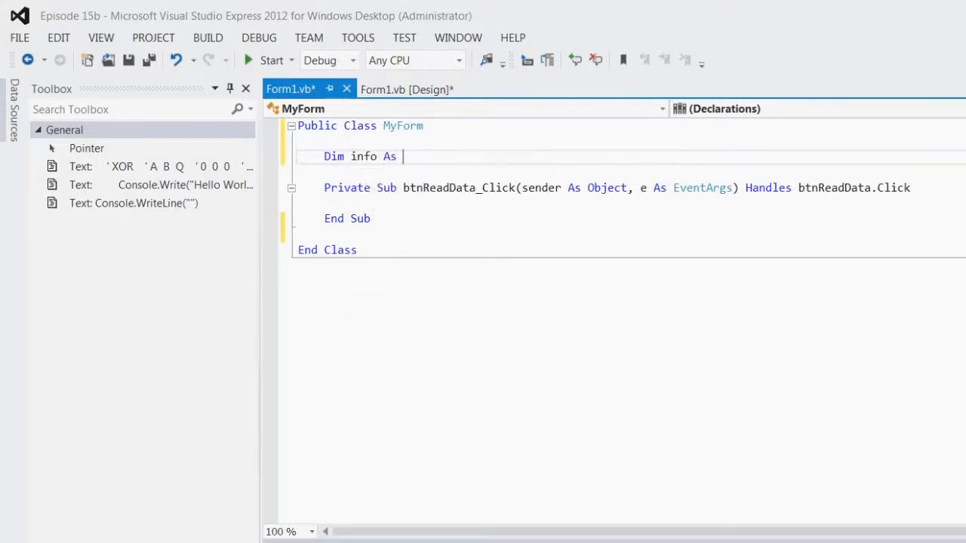
type("String")
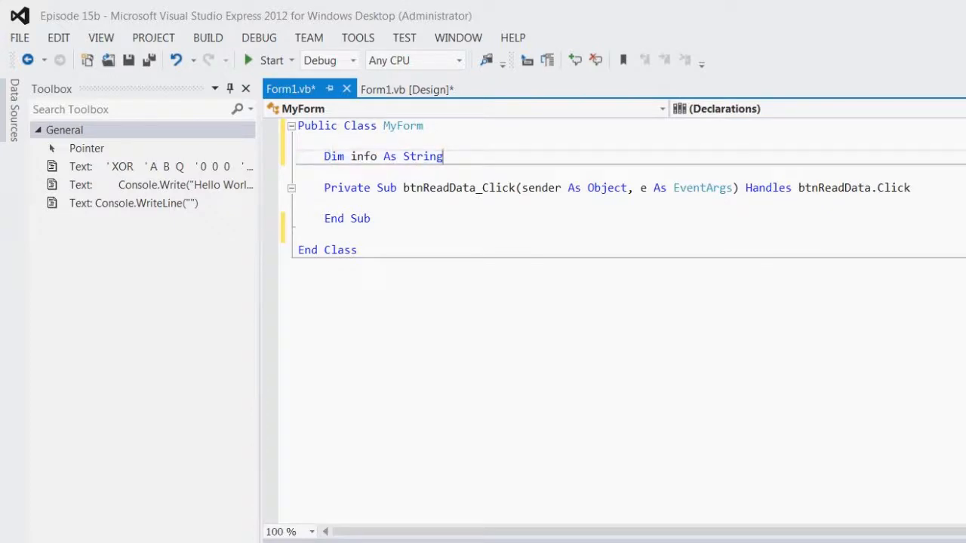
Write 'info = txtInfo.Text' in btnReadData_Click and return to design view
type("i")
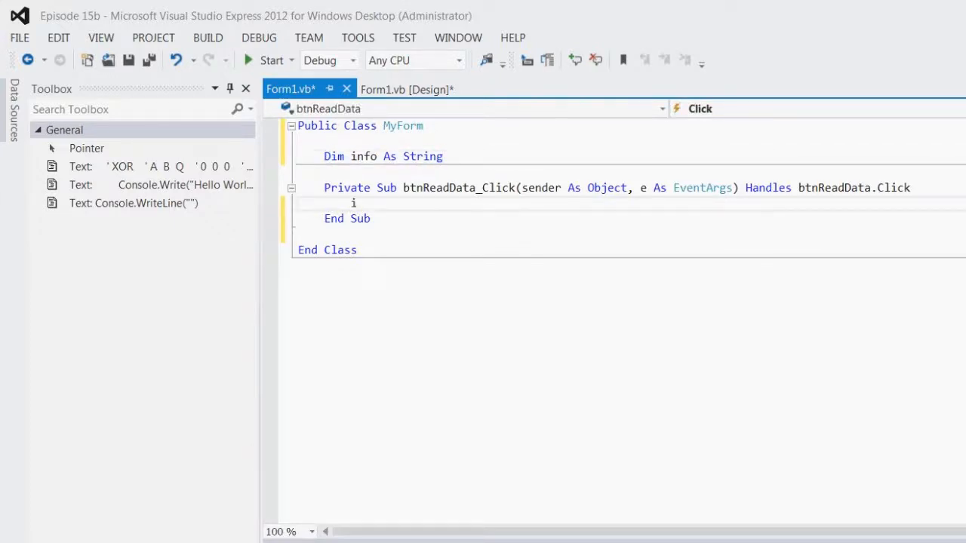
type("info = t")
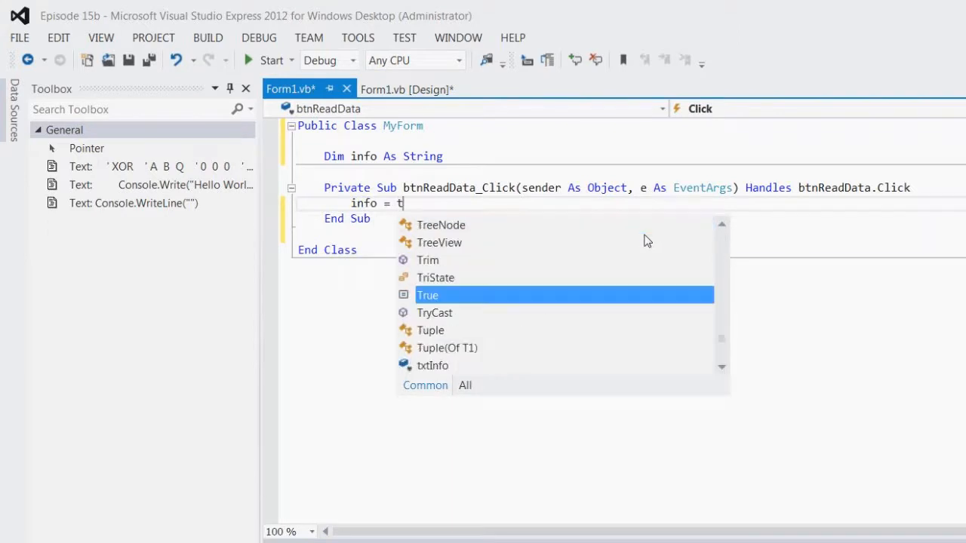
type("xtInfo")
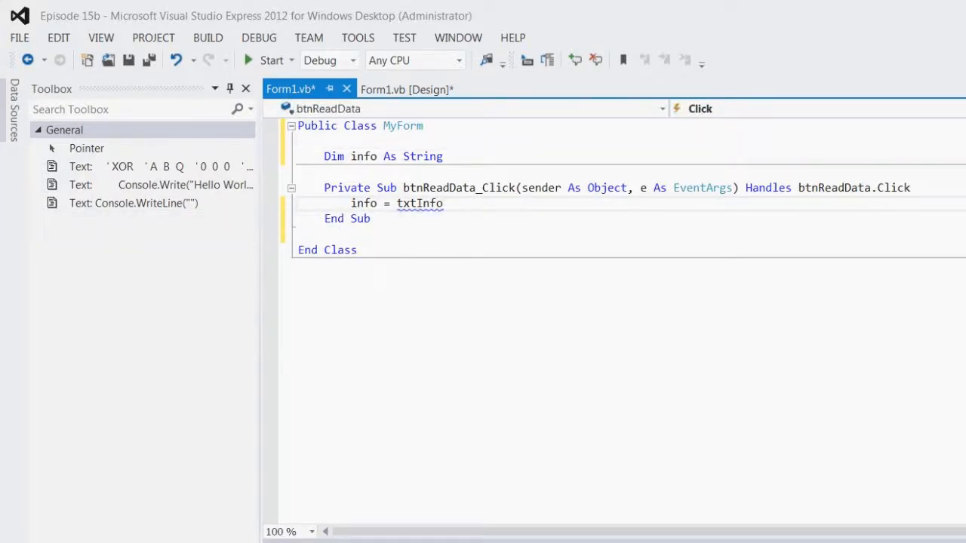
type(".Text")
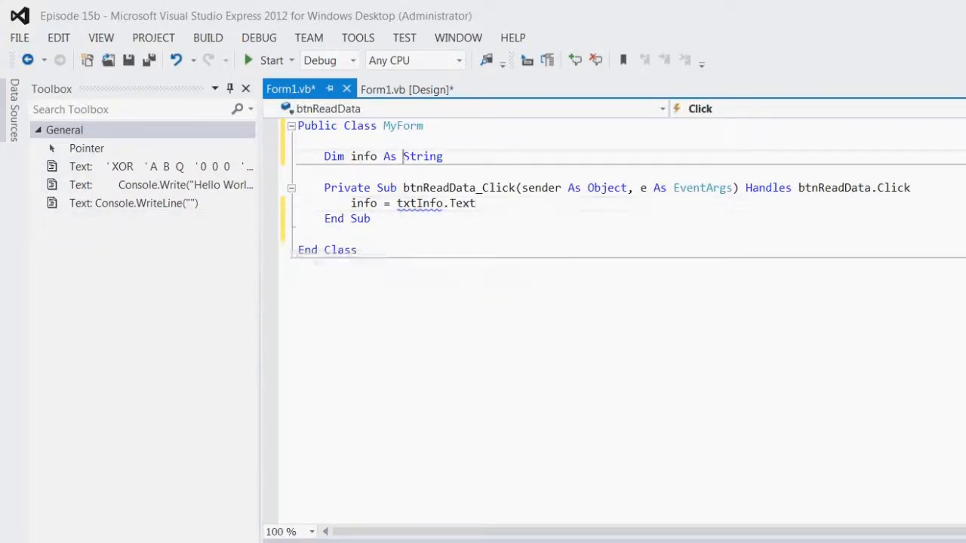
left_click(408, 89)
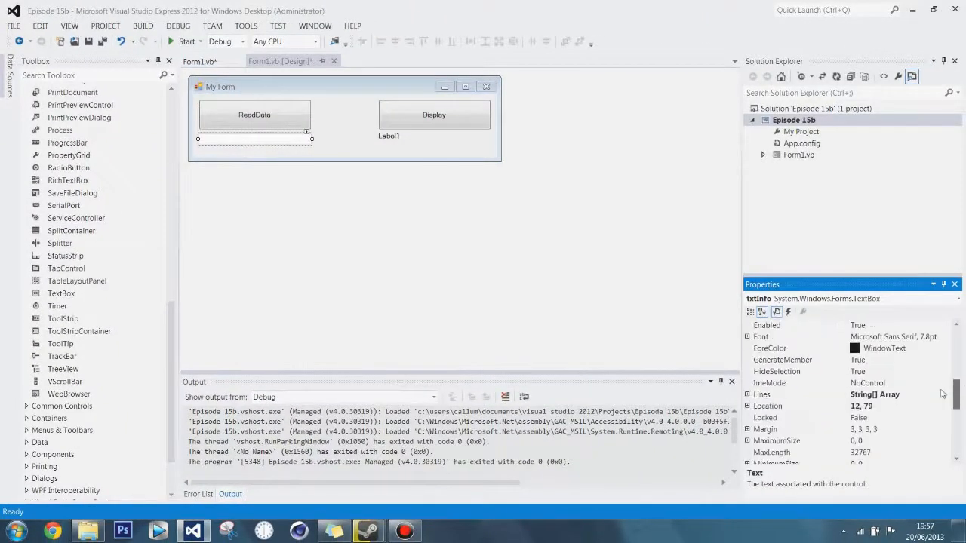
Scroll txtInfo's Properties to review its Text property, then return to Form1.vb code
scroll("down", 3)
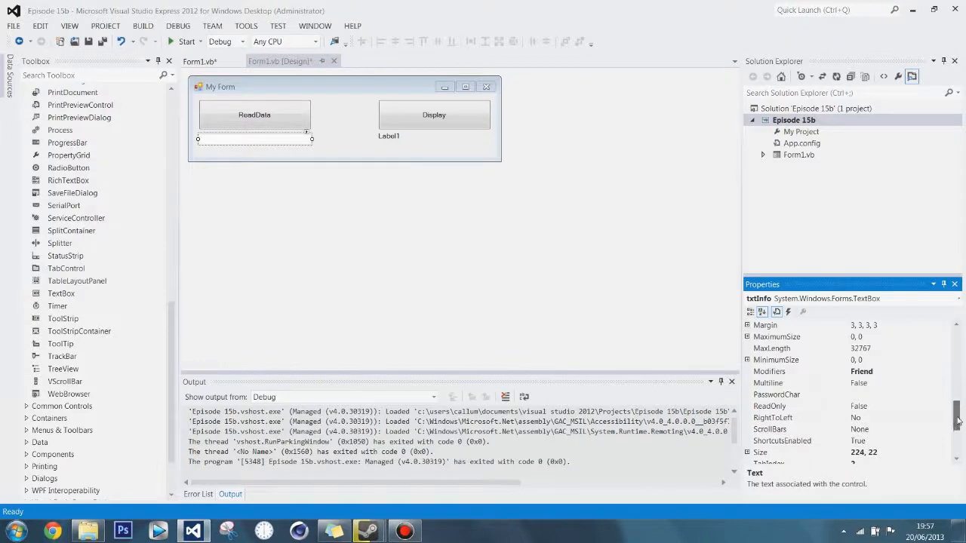
scroll("down", 3)
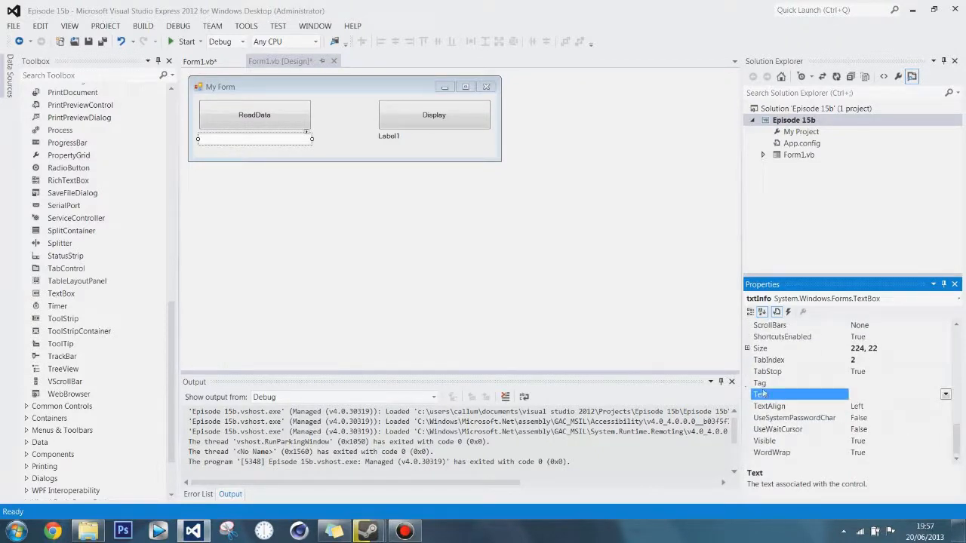
left_click(199, 61)
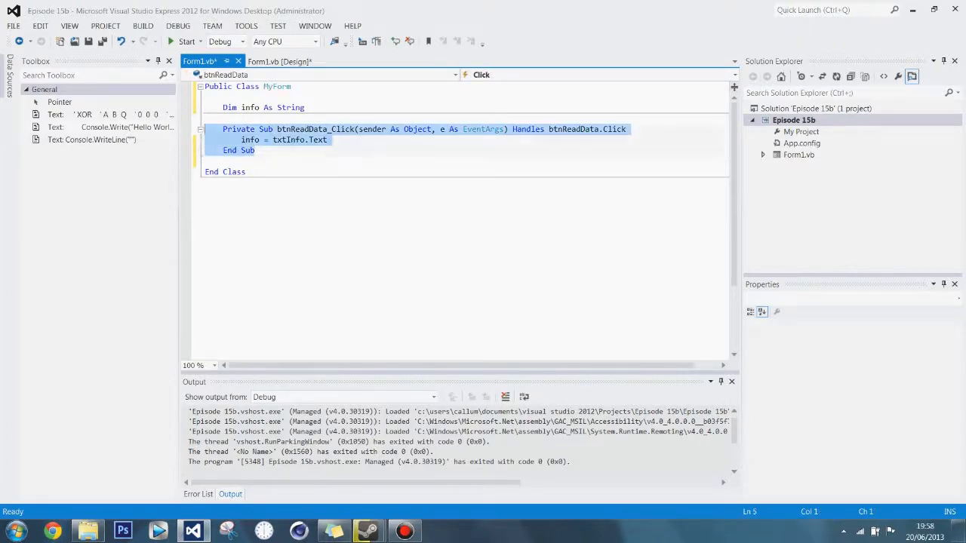
Select the Display button in Design view and generate its btnDisplay_Click handler from Events
left_click(279, 61)
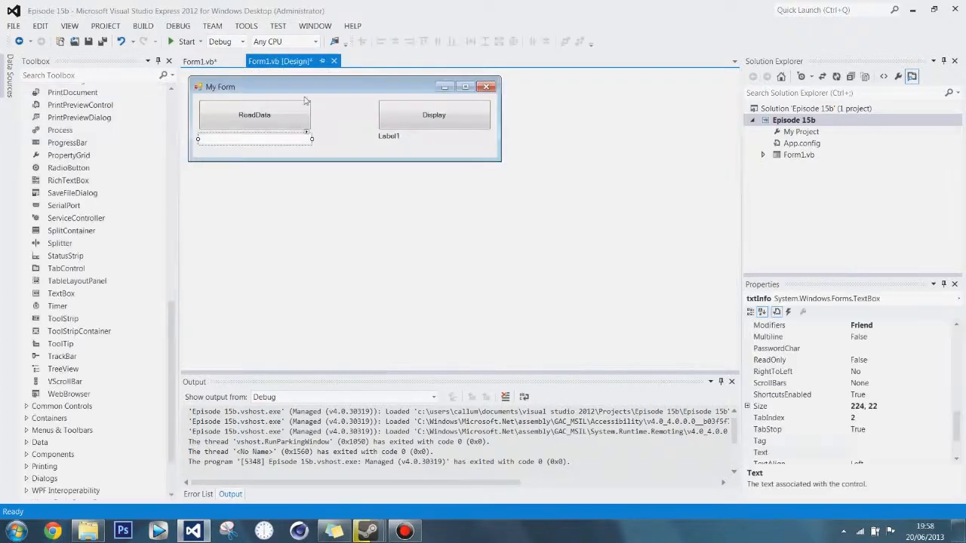
left_click(433, 114)
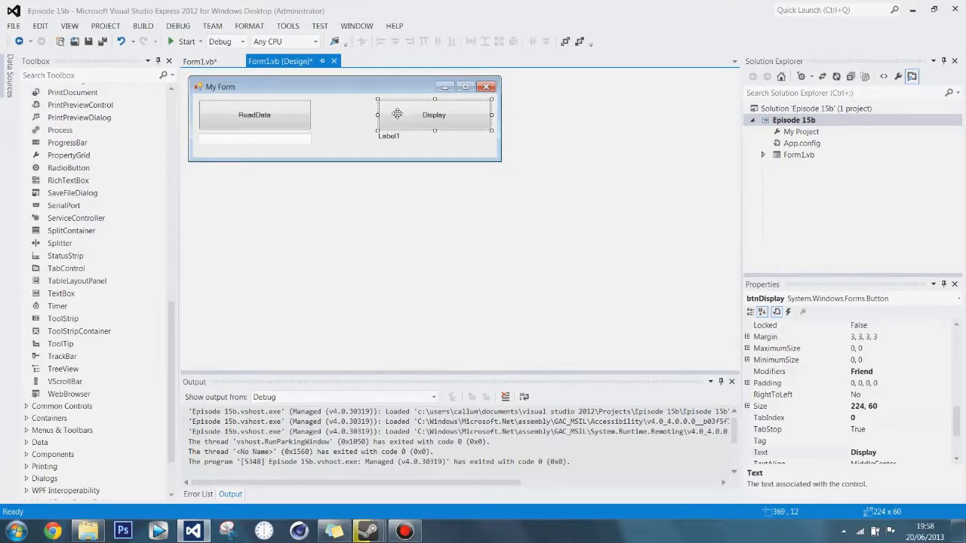
left_click(788, 312)
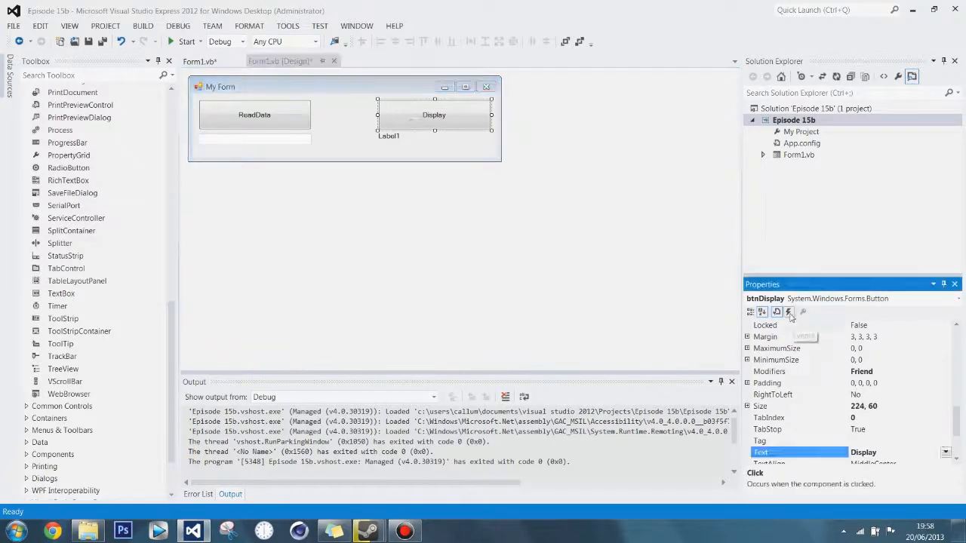
left_click(788, 311)
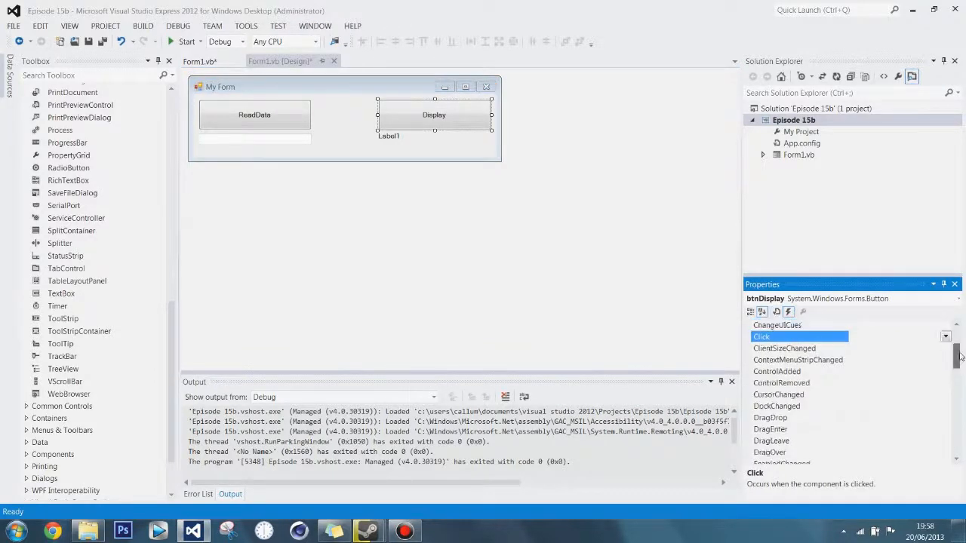
scroll("down", 3)
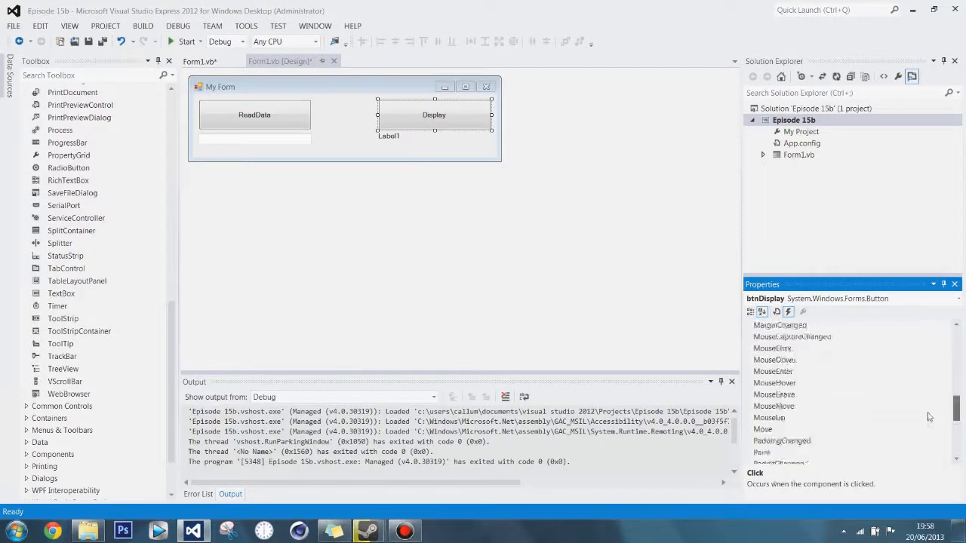
scroll("down", 3)
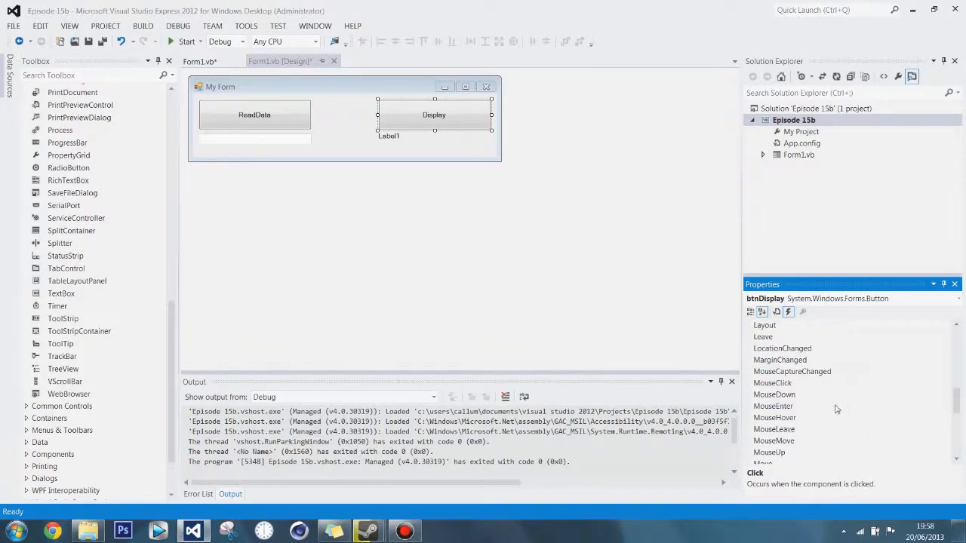
left_click(773, 406)
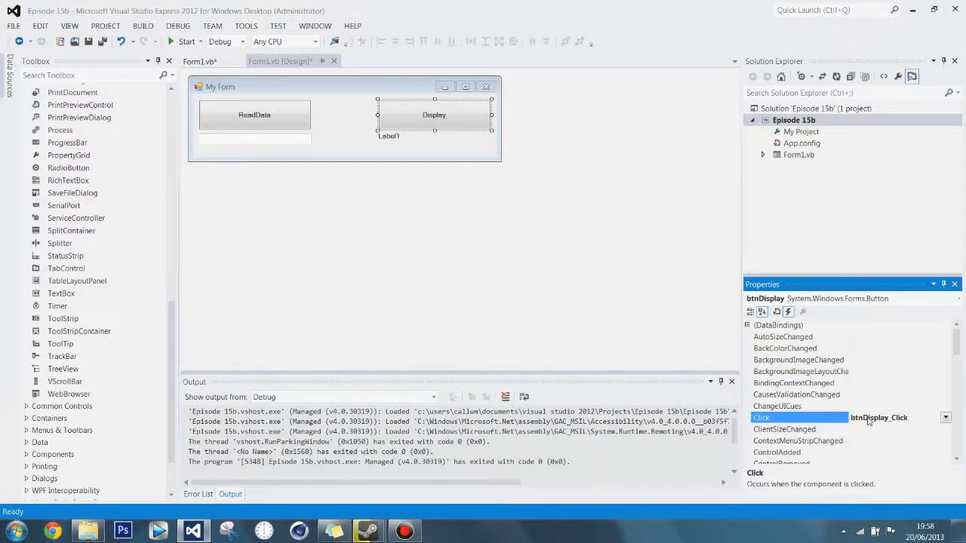
double_click(800, 418)
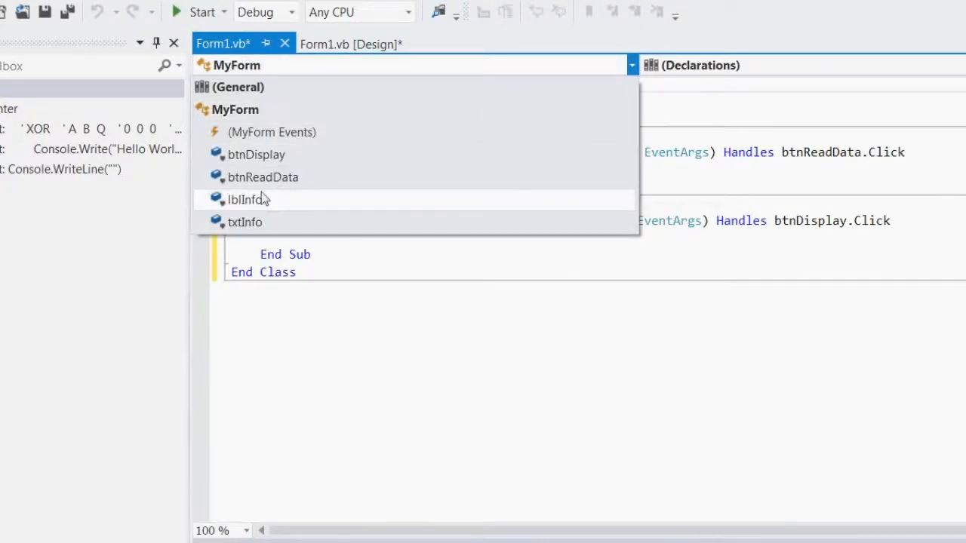
mouse_move(256, 155)
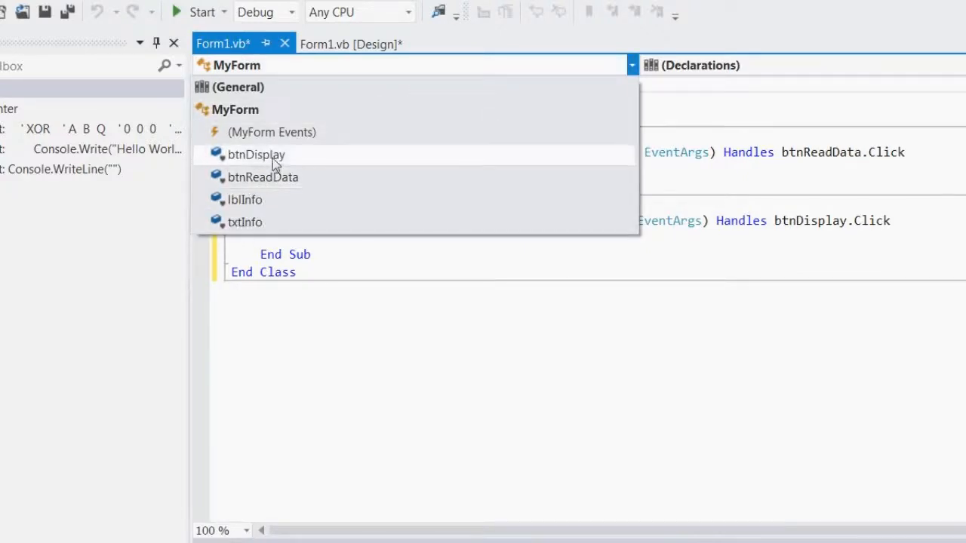
Make btnDisplay_Click set lblInfo.Text = info, save the code, and start the program
left_click(256, 154)
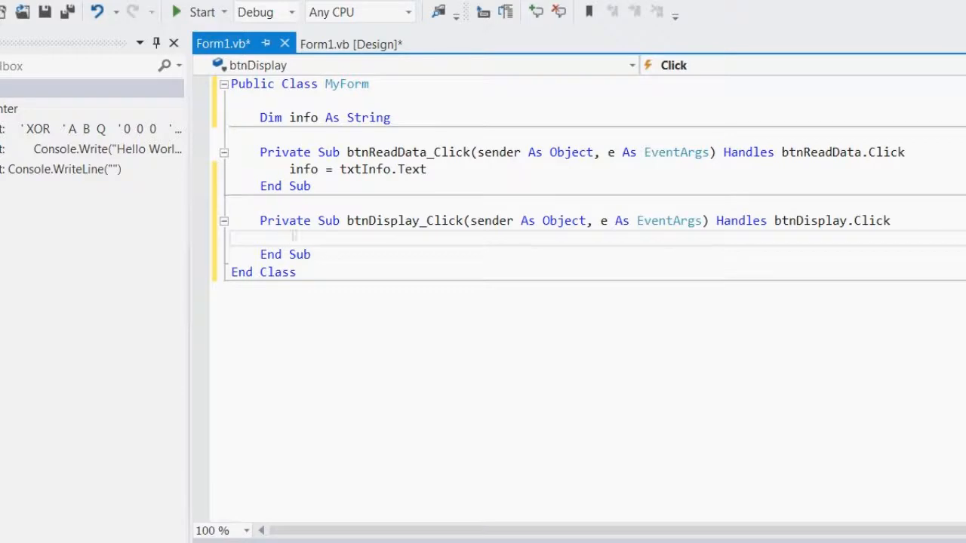
type("lbl")
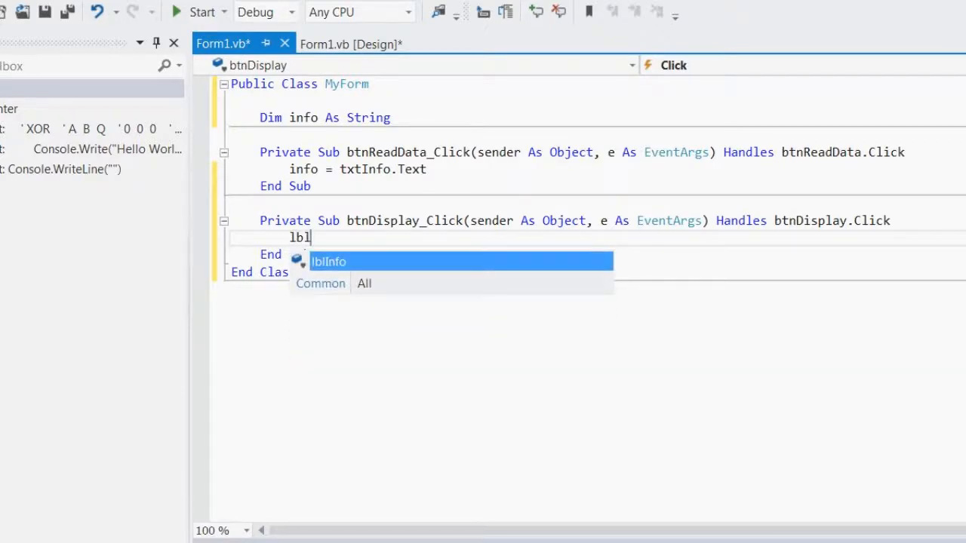
type("Info.t")
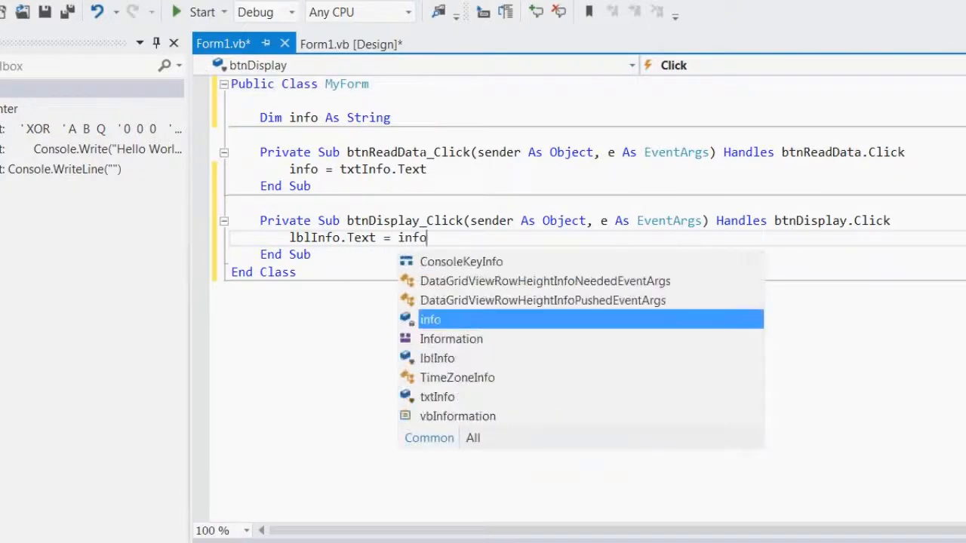
key("Escape")
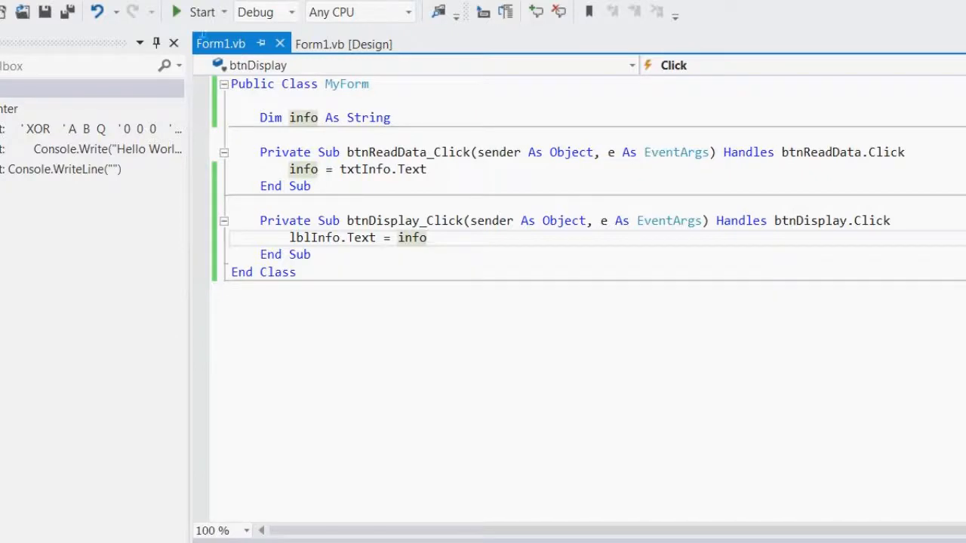
left_click(203, 11)
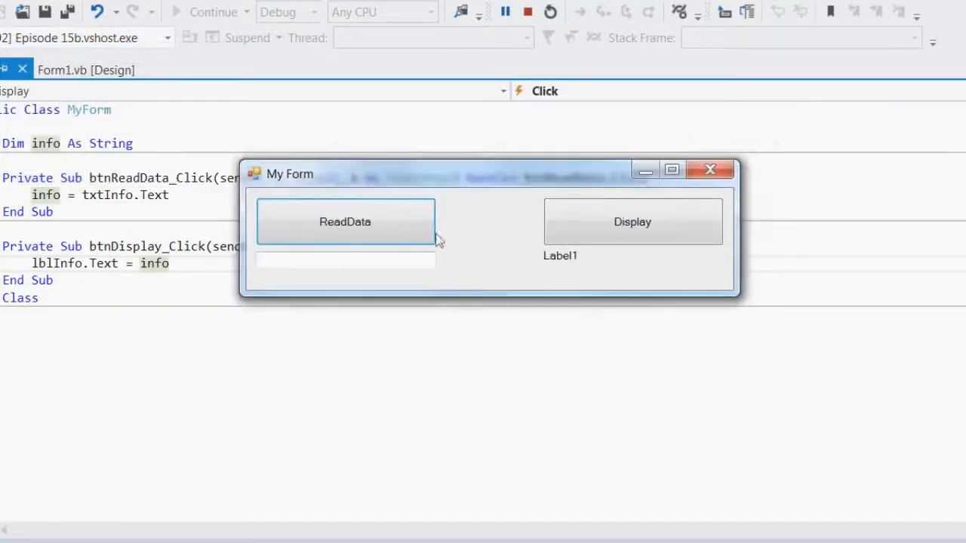
Test My Form: read and display 'Sauce', then replace it with 'Hat' and display again
type("S")
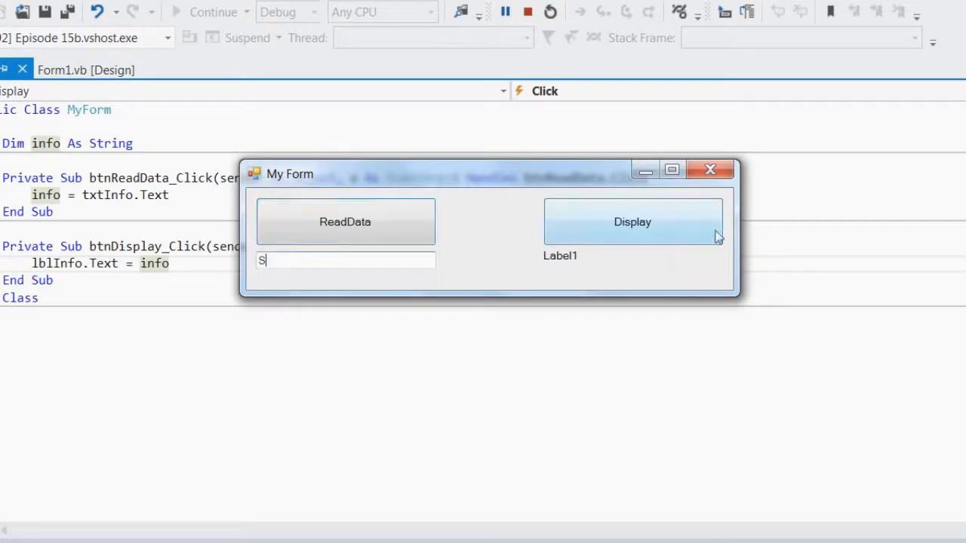
type("auce")
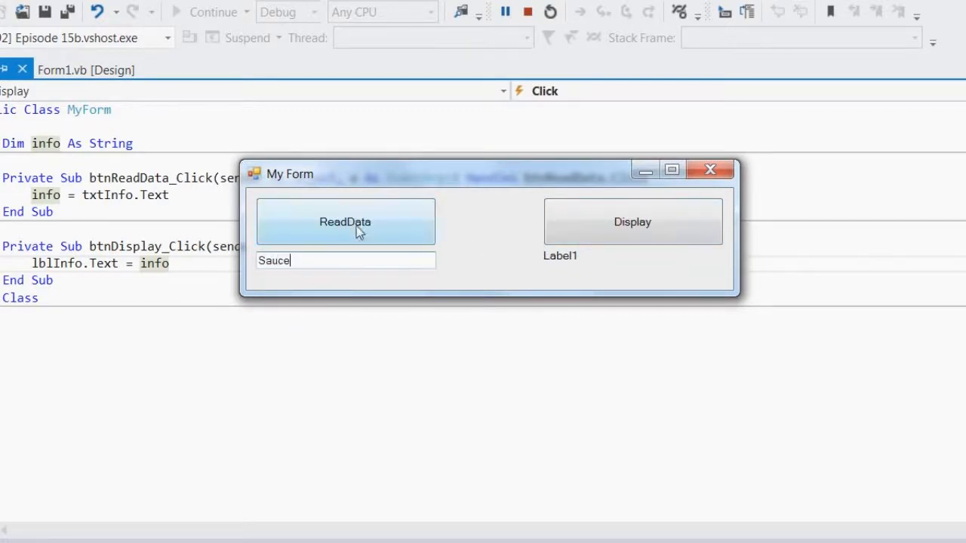
left_click(345, 221)
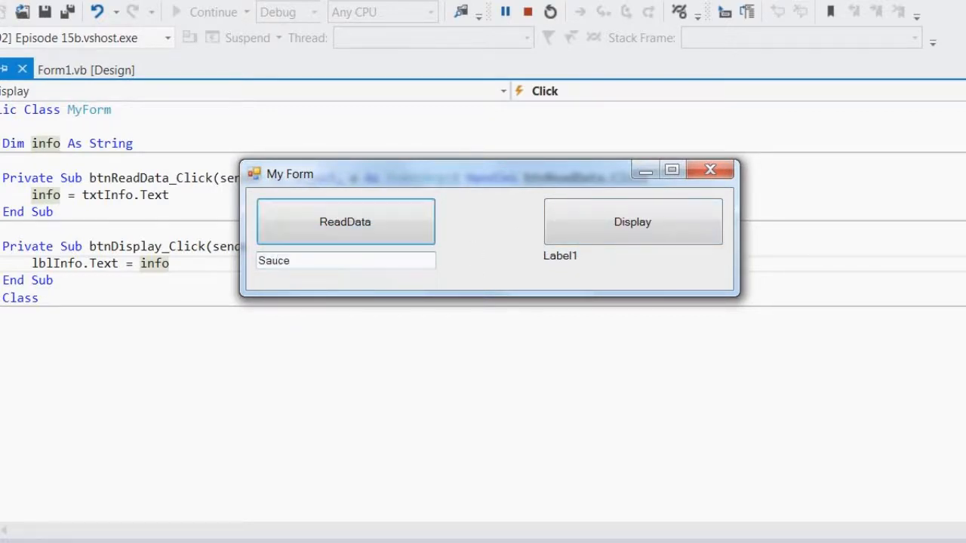
left_click(632, 221)
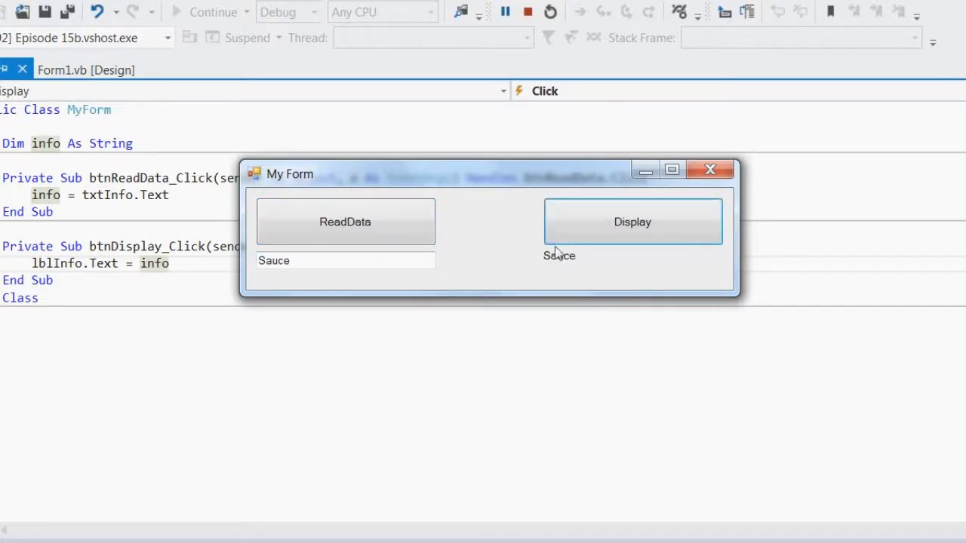
left_click(632, 221)
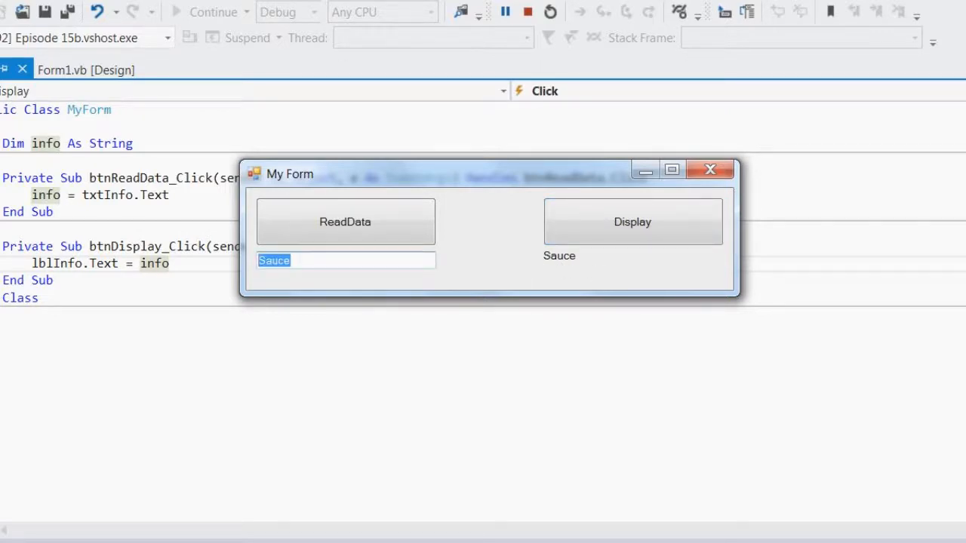
type("Hat")
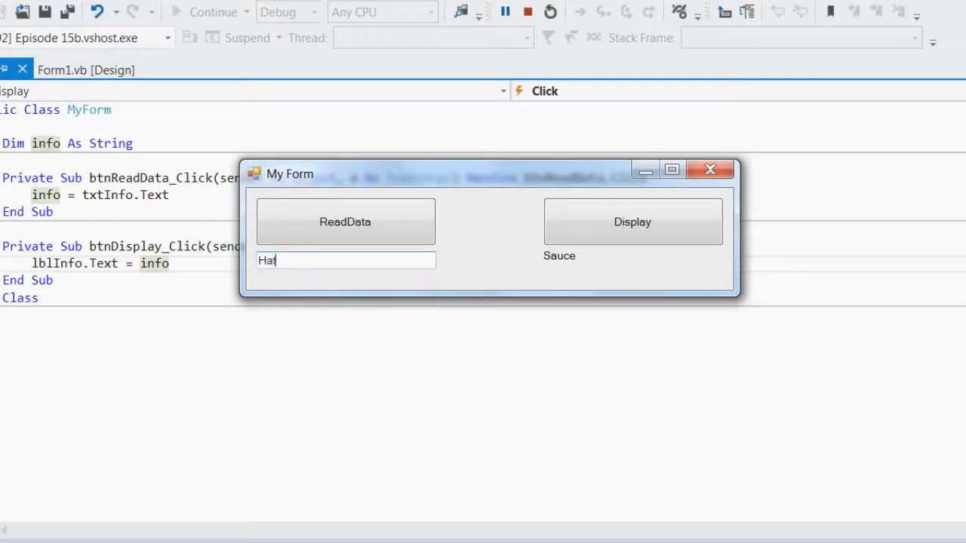
left_click(632, 221)
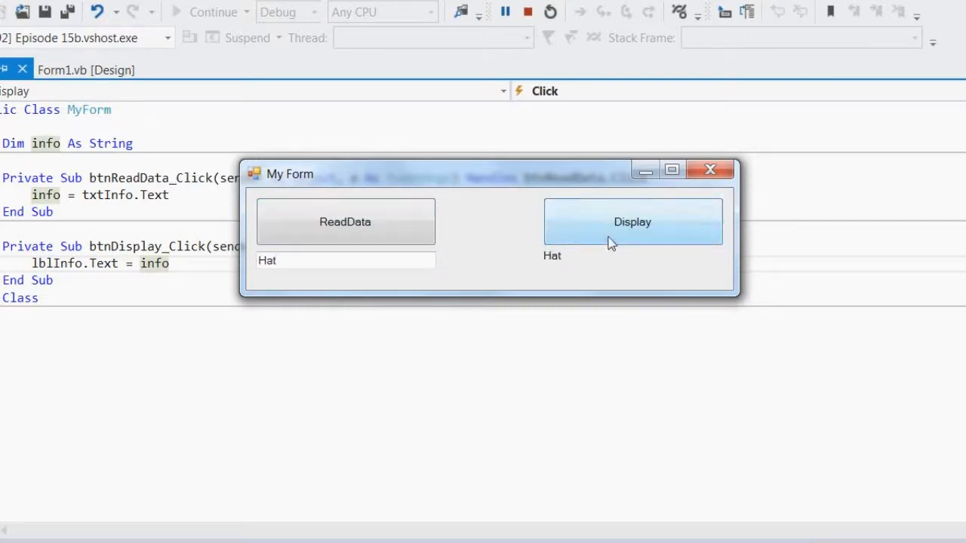